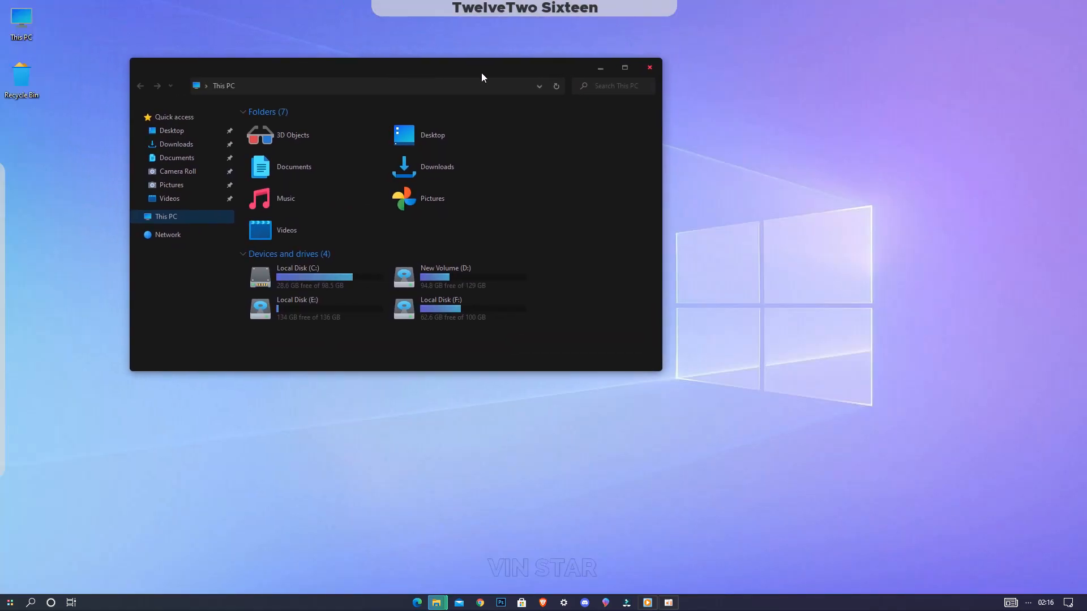
# Reveal the finished MINI TB dock and start its music player track
pyautogui.click(649, 67)
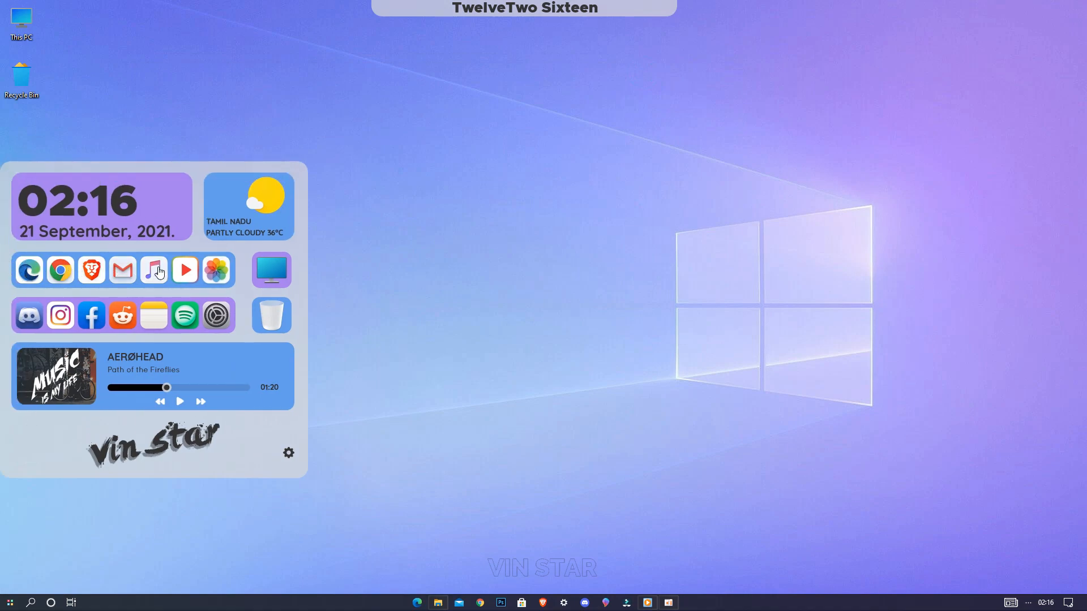
pyautogui.moveTo(75, 284)
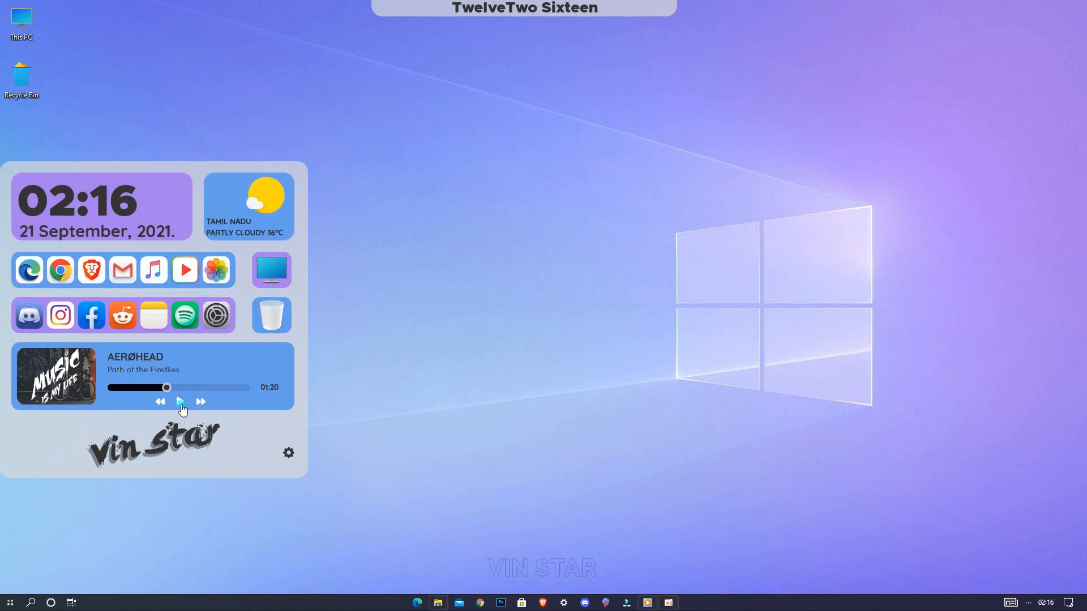
pyautogui.click(178, 401)
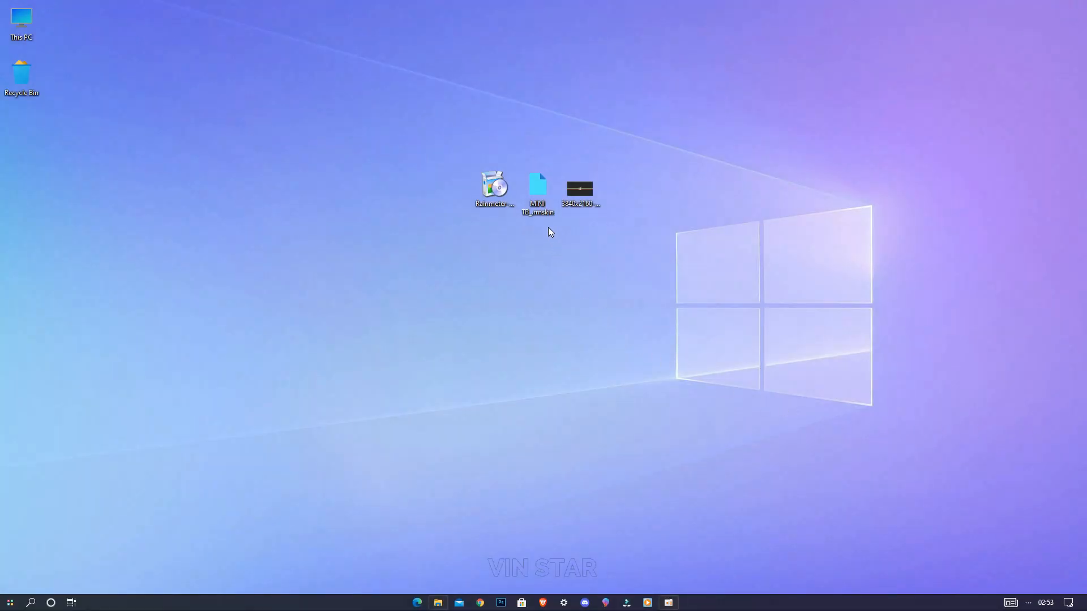
# Run the Rainmeter installer in English with default options through to Finish
pyautogui.doubleClick(493, 190)
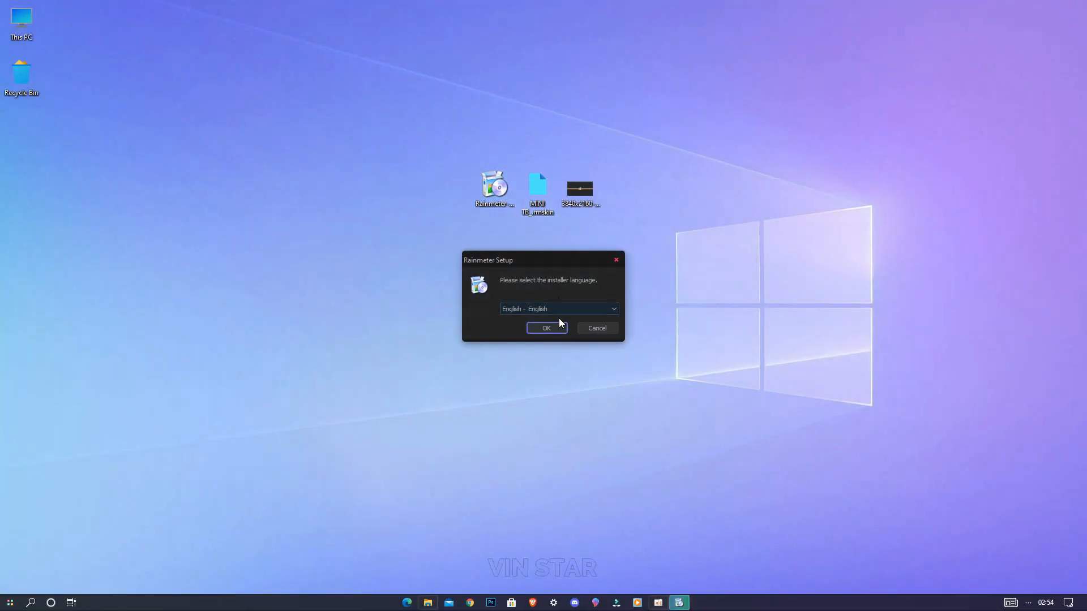
pyautogui.click(546, 329)
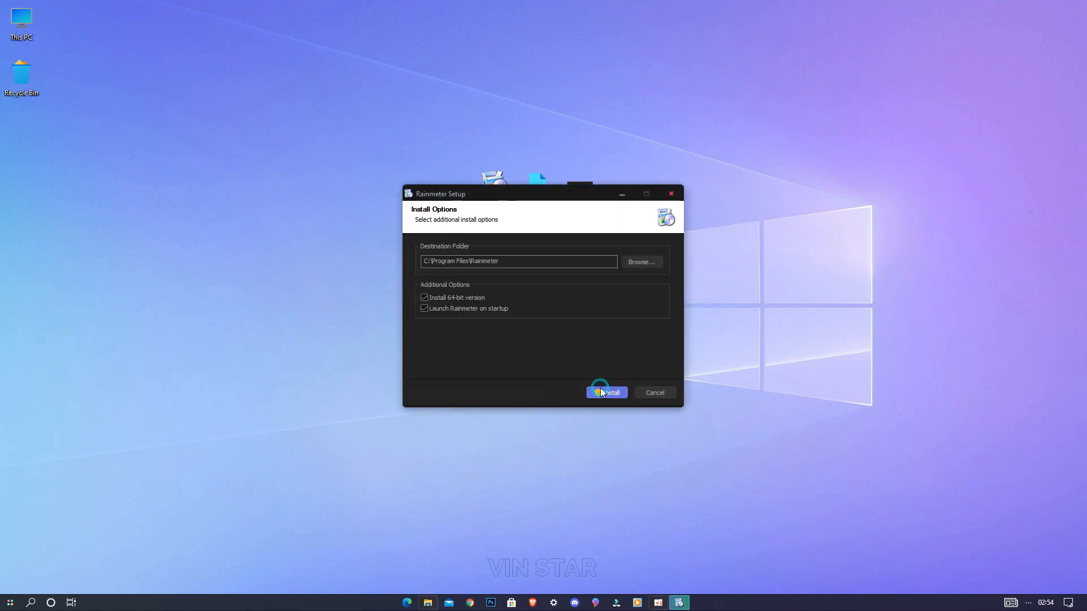
pyautogui.click(605, 392)
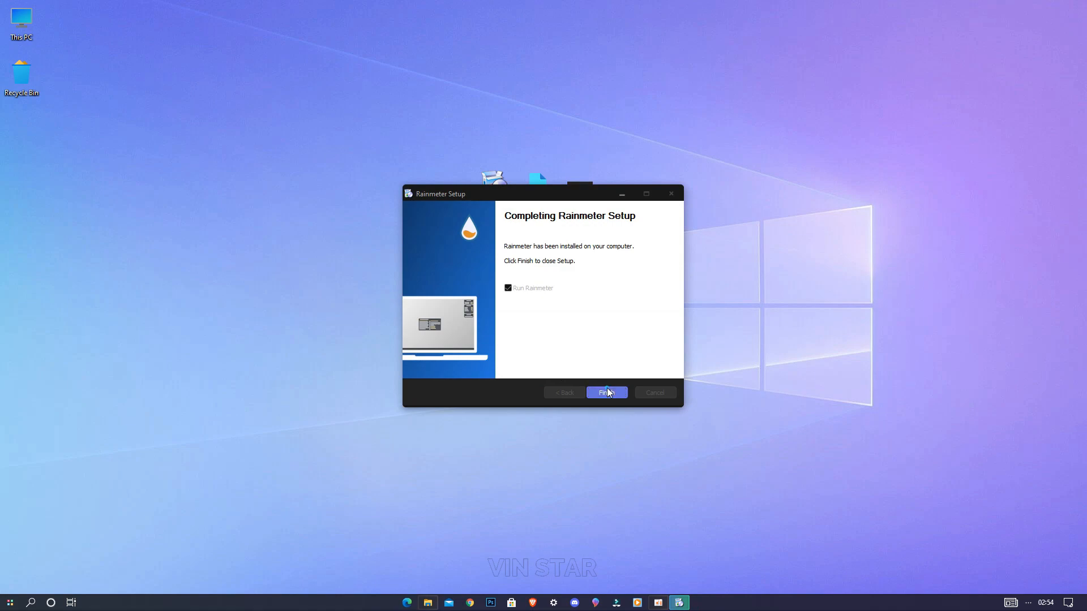
pyautogui.click(606, 393)
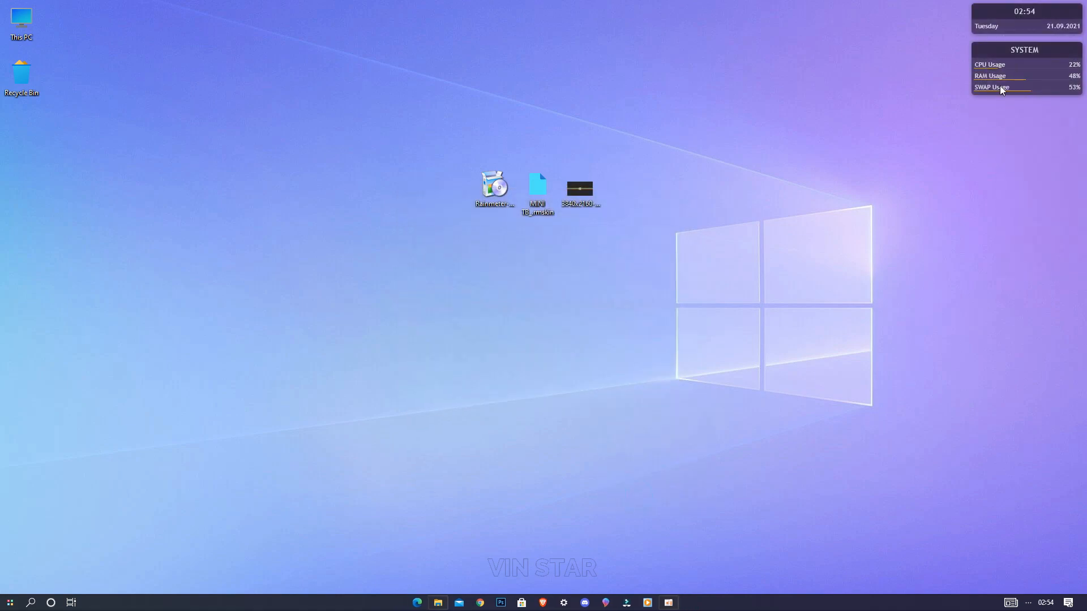
pyautogui.click(536, 190)
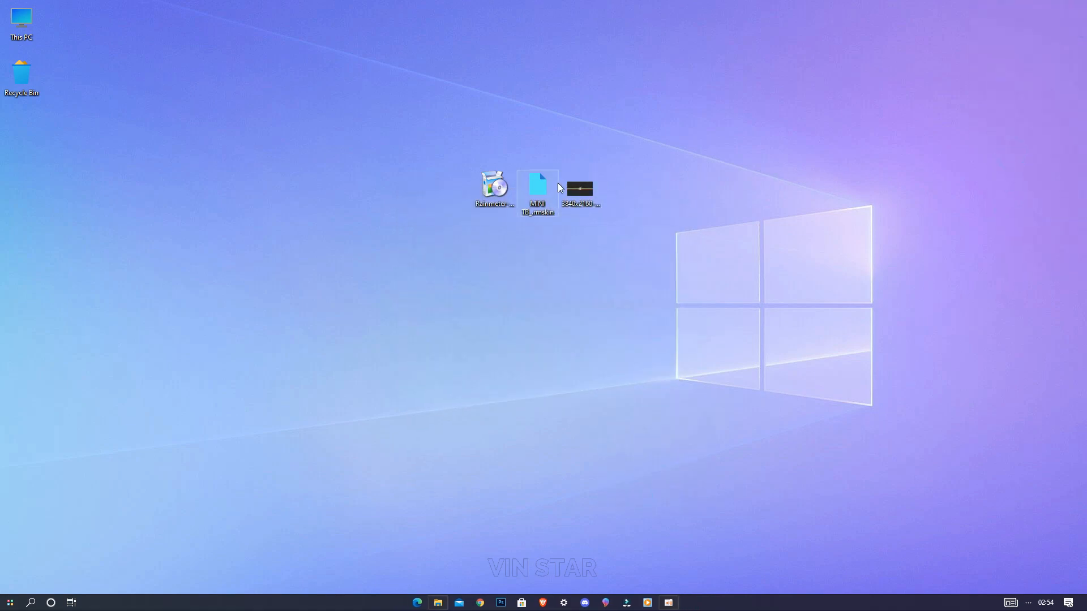
# Install the MINI TB.rmskin package and position its dock at the Top of the screen
pyautogui.doubleClick(537, 189)
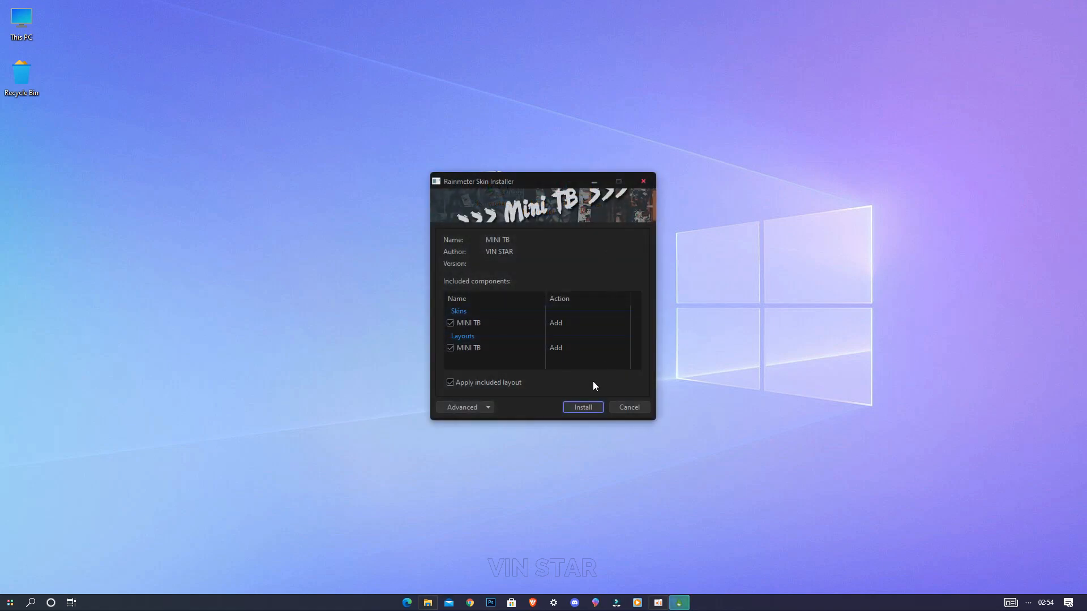
pyautogui.click(582, 406)
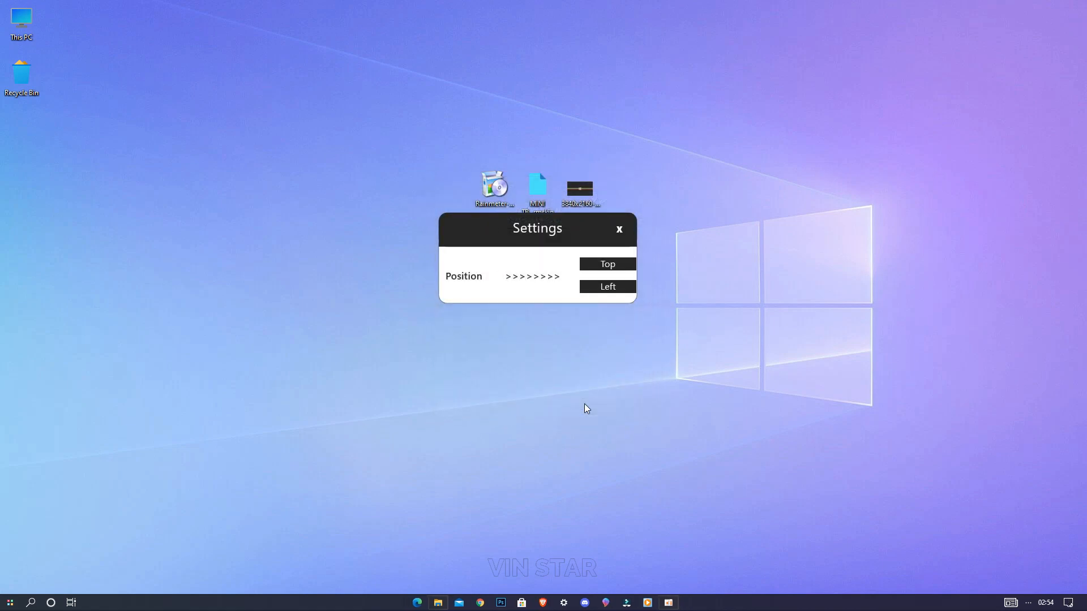
pyautogui.click(606, 264)
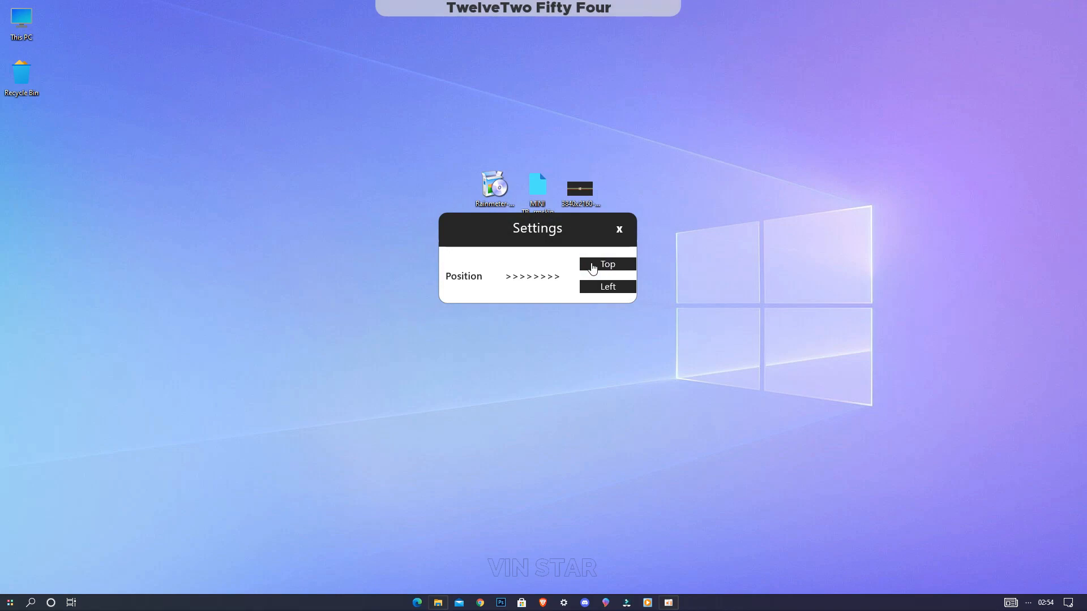
pyautogui.click(605, 264)
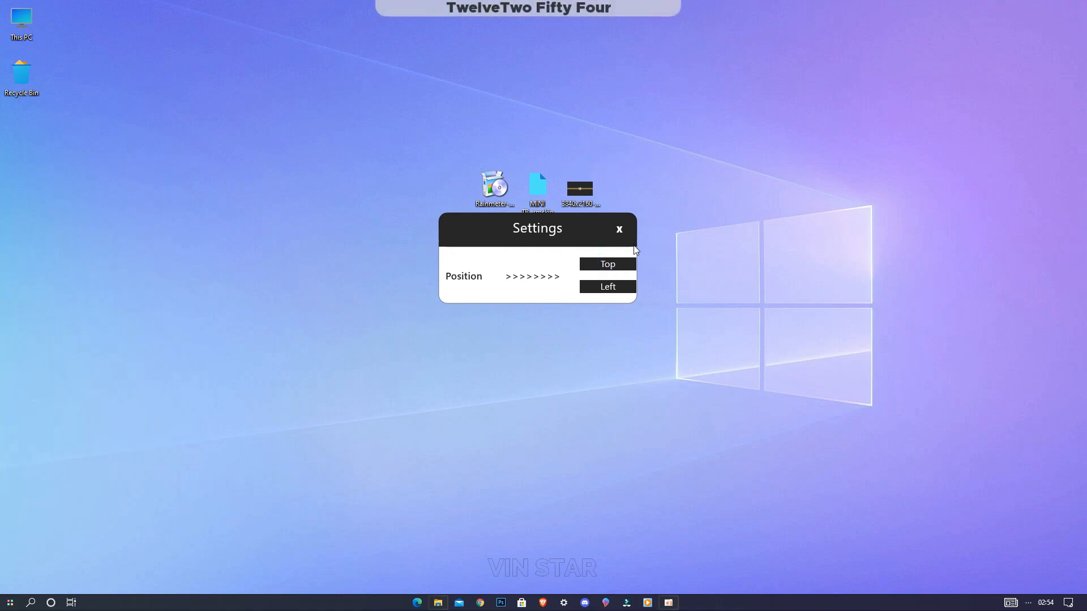
pyautogui.click(618, 229)
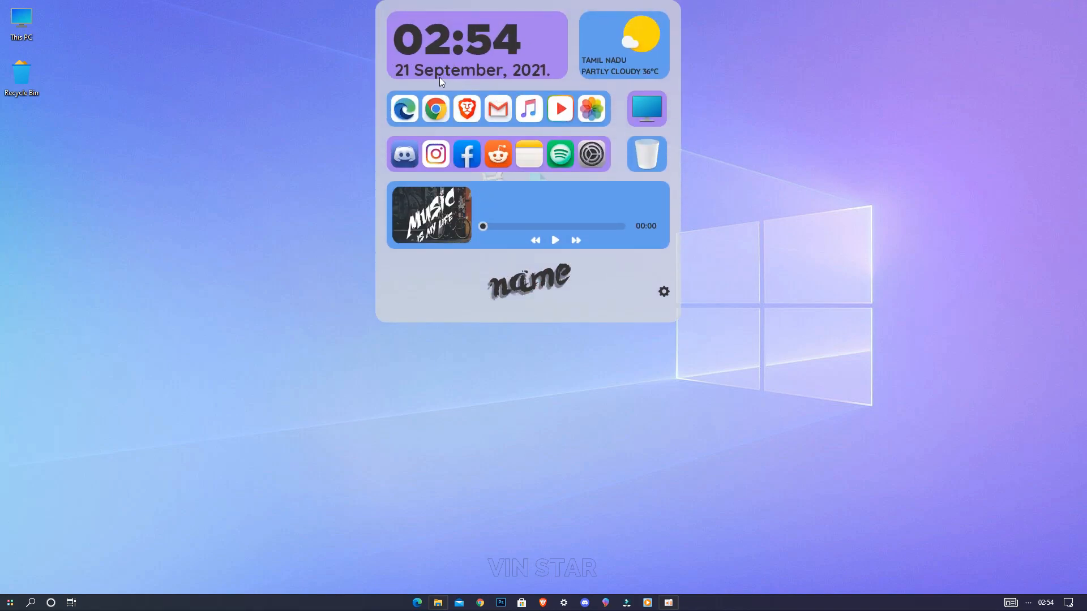
pyautogui.click(645, 108)
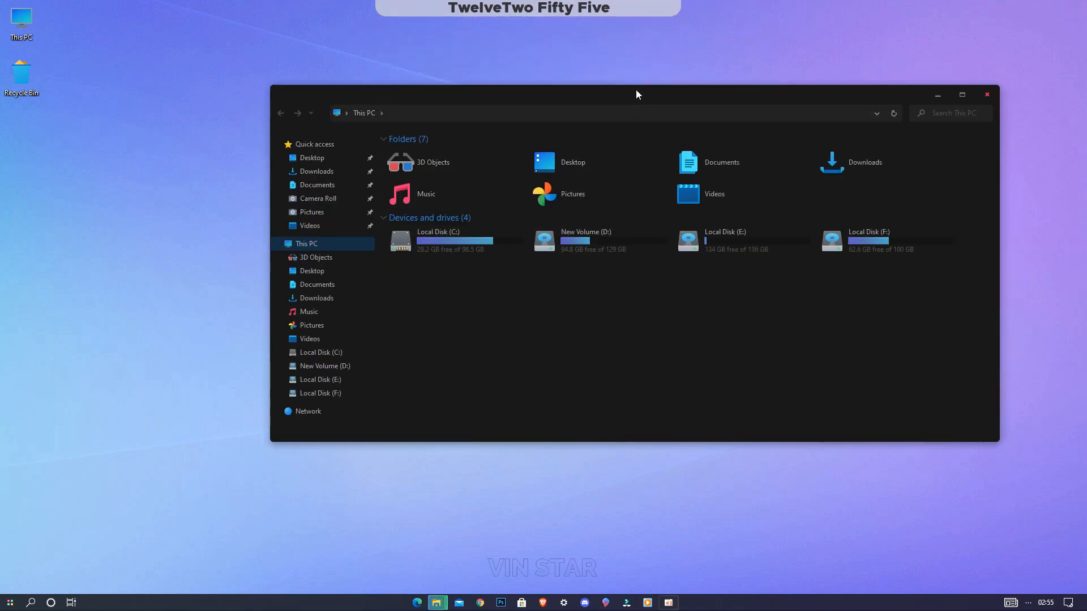
# Maximise, restore and then close the This PC window to return to the desktop
pyautogui.click(962, 95)
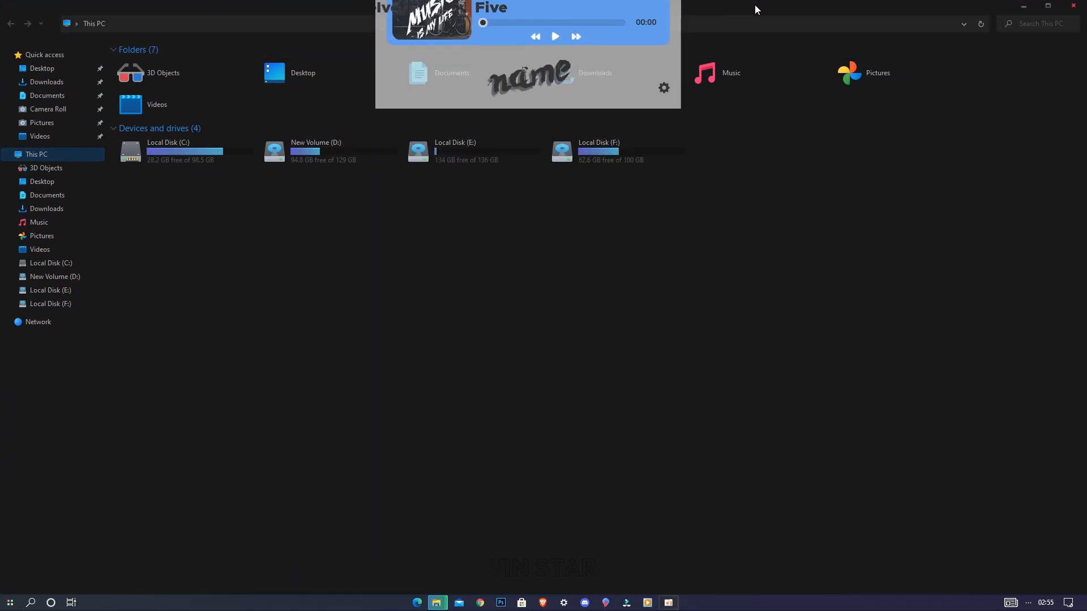
pyautogui.click(959, 96)
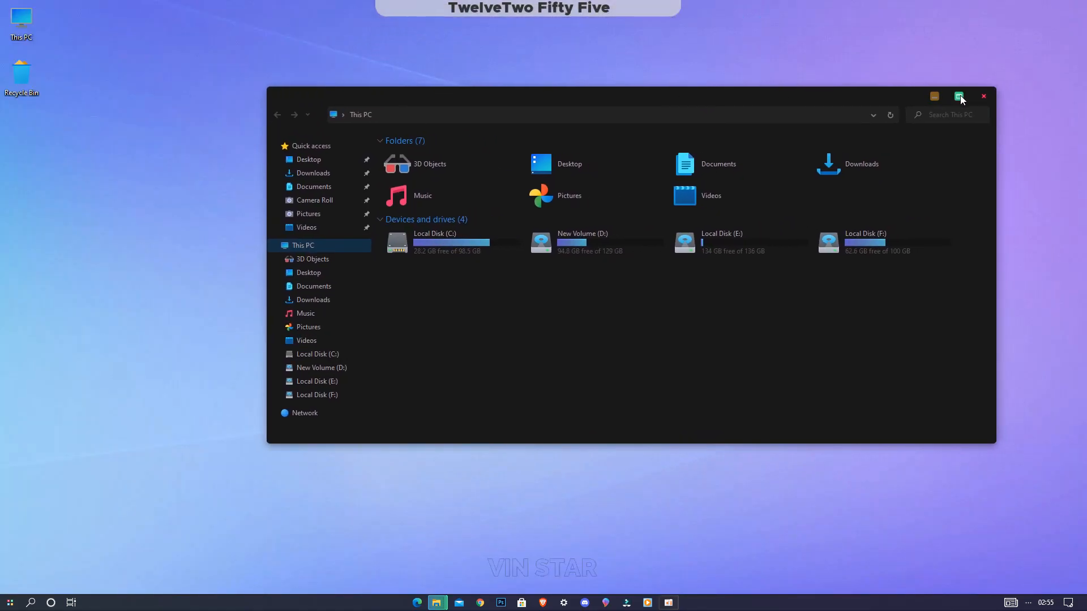
pyautogui.click(958, 96)
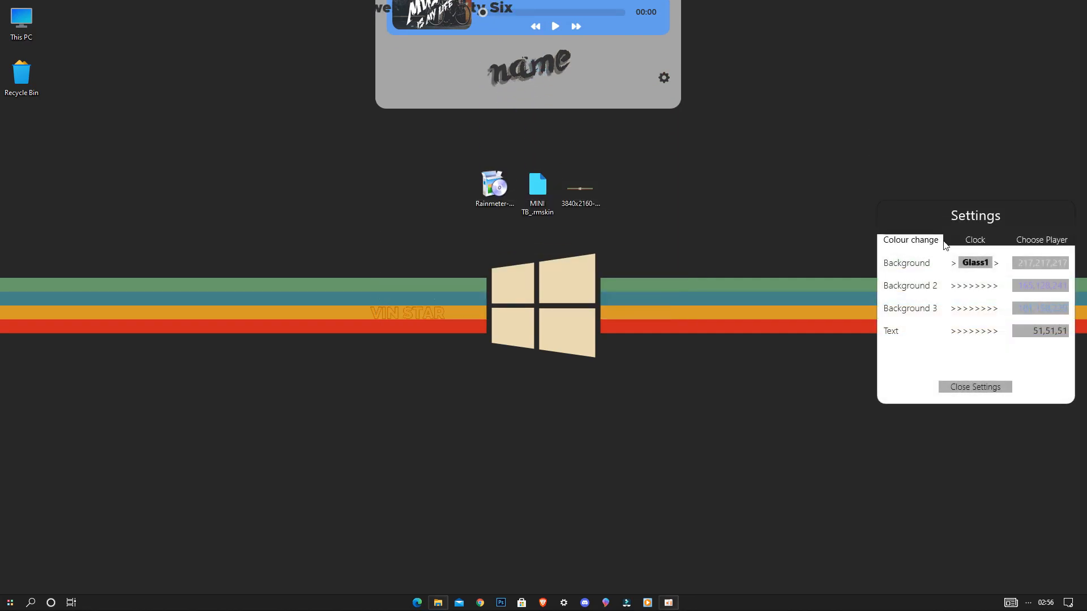
# Switch the dock background style to Normal and give the main background a beige colour
pyautogui.click(996, 263)
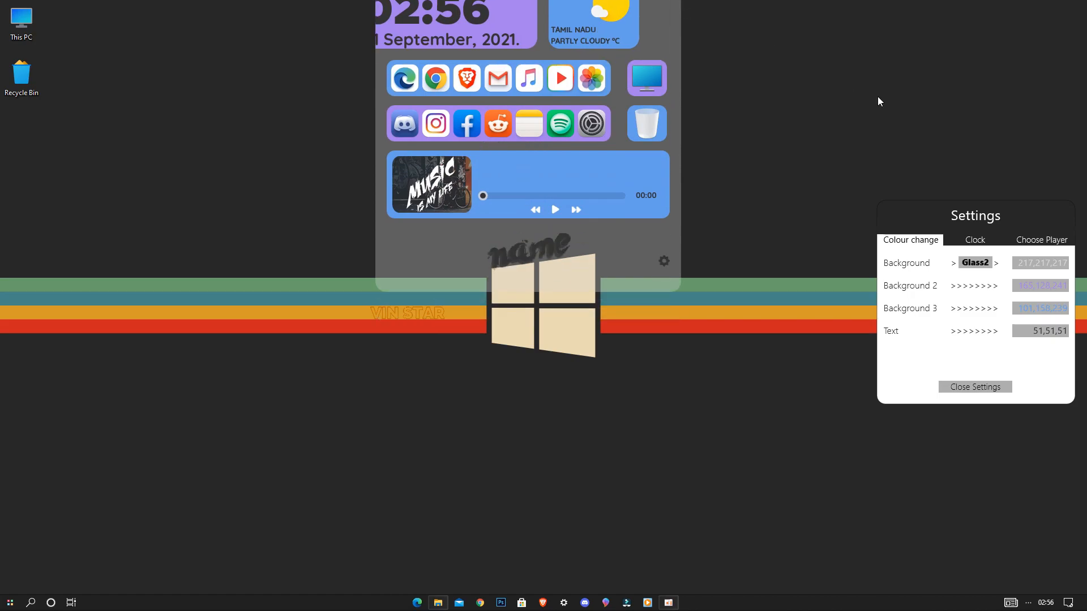
pyautogui.click(974, 263)
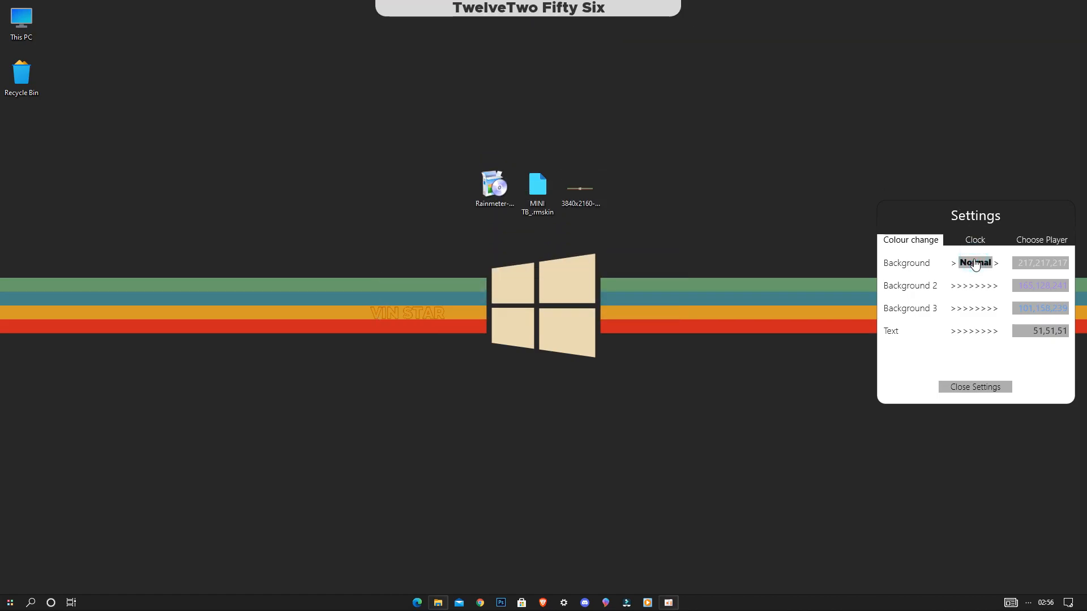
pyautogui.click(1039, 262)
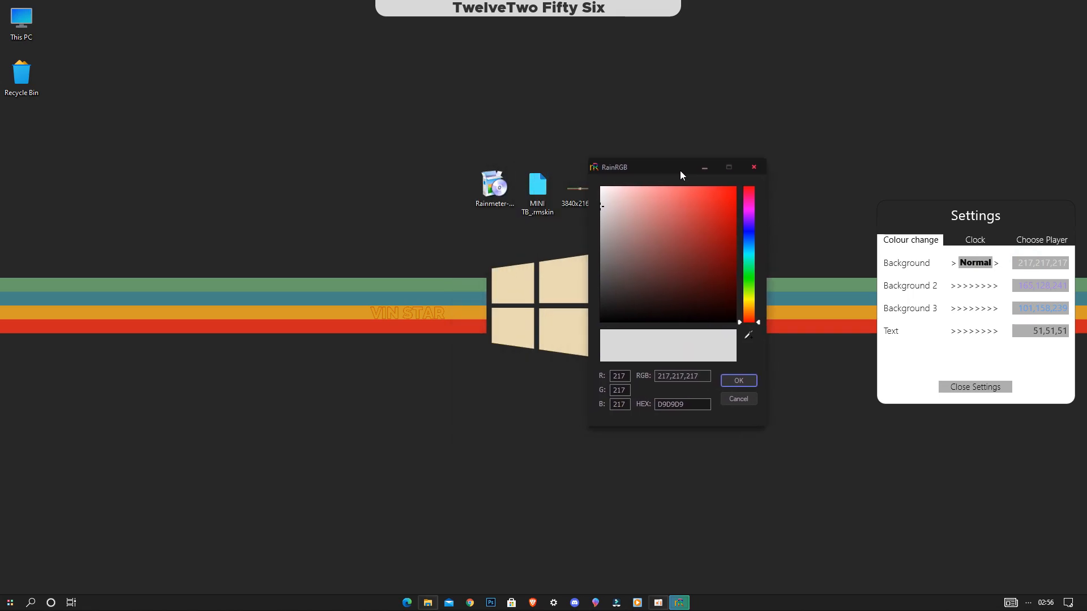
pyautogui.click(702, 313)
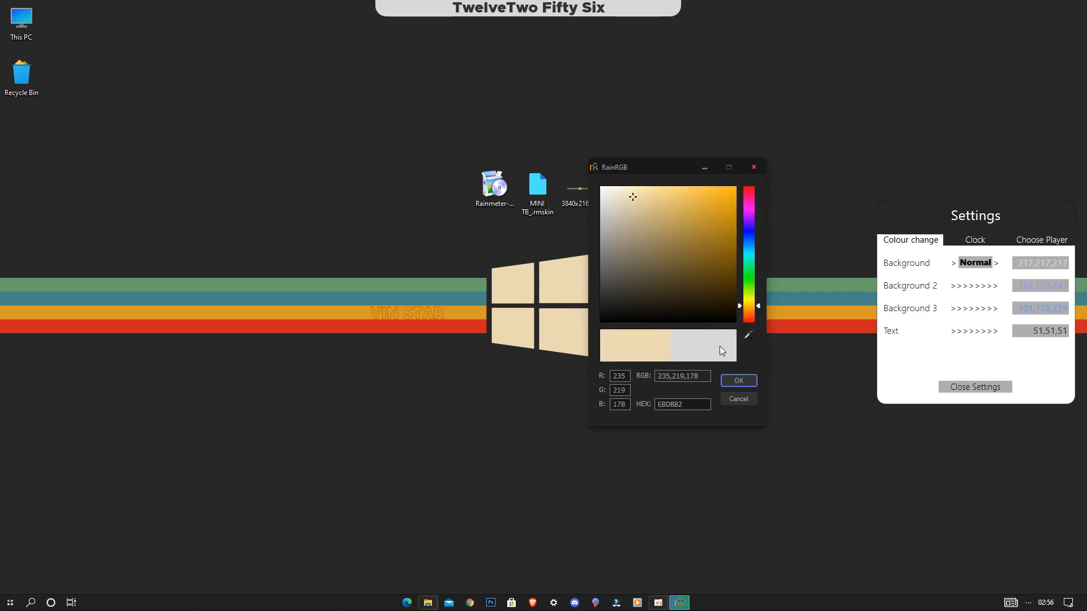
pyautogui.click(737, 381)
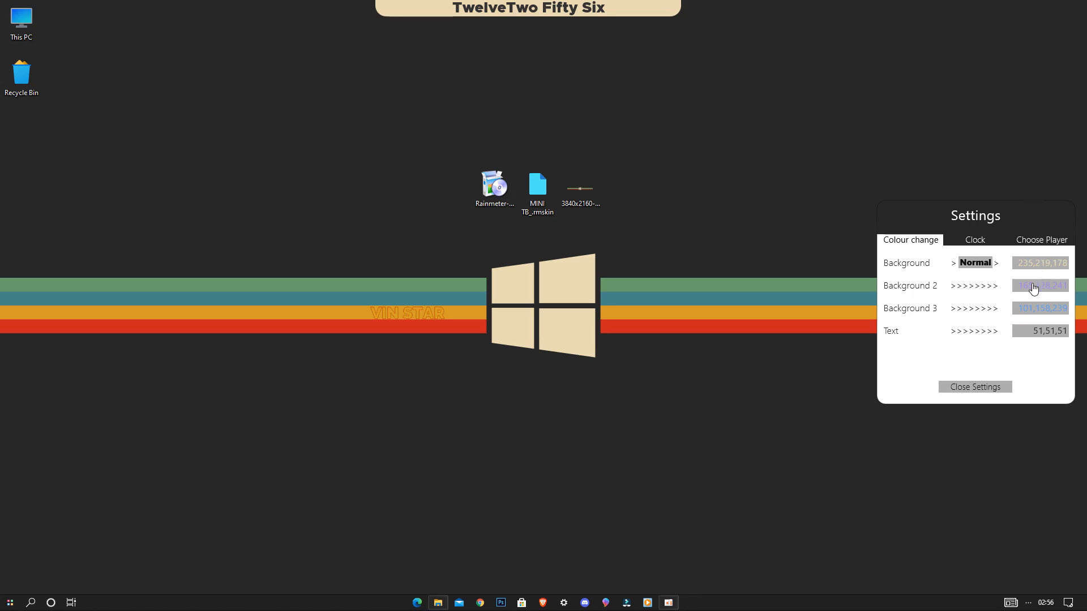
# Set Background 2 to green and Background 3 to red in RainRGB
pyautogui.click(1039, 285)
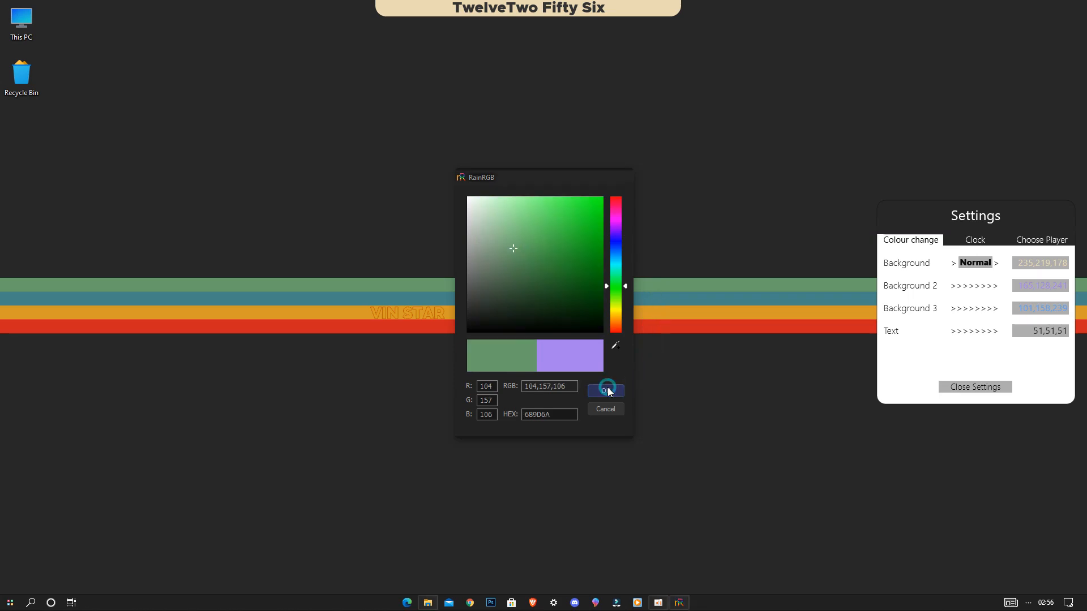
pyautogui.click(604, 389)
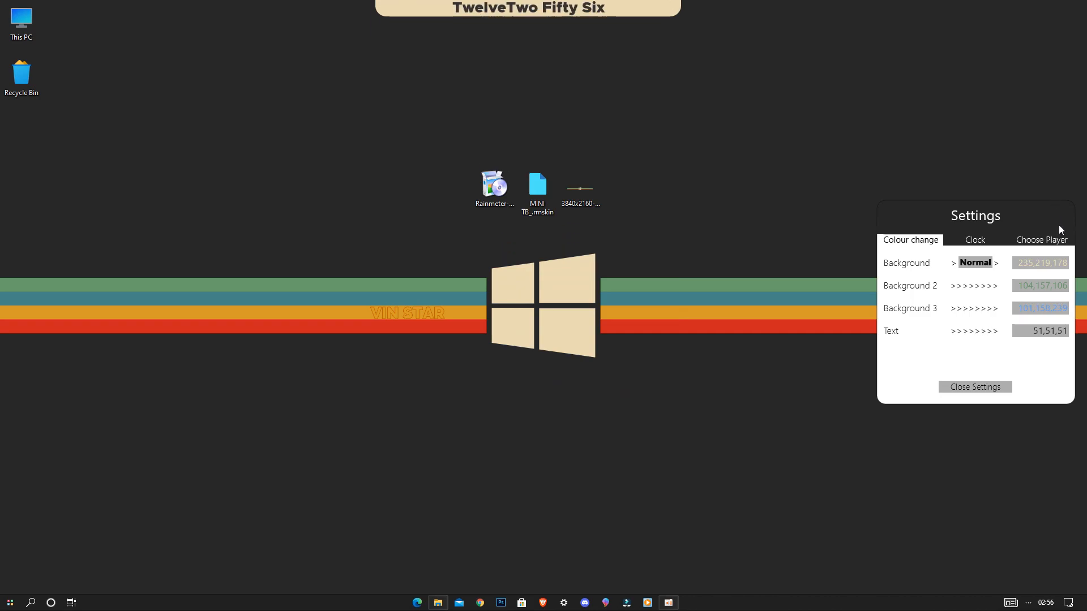
pyautogui.click(1039, 308)
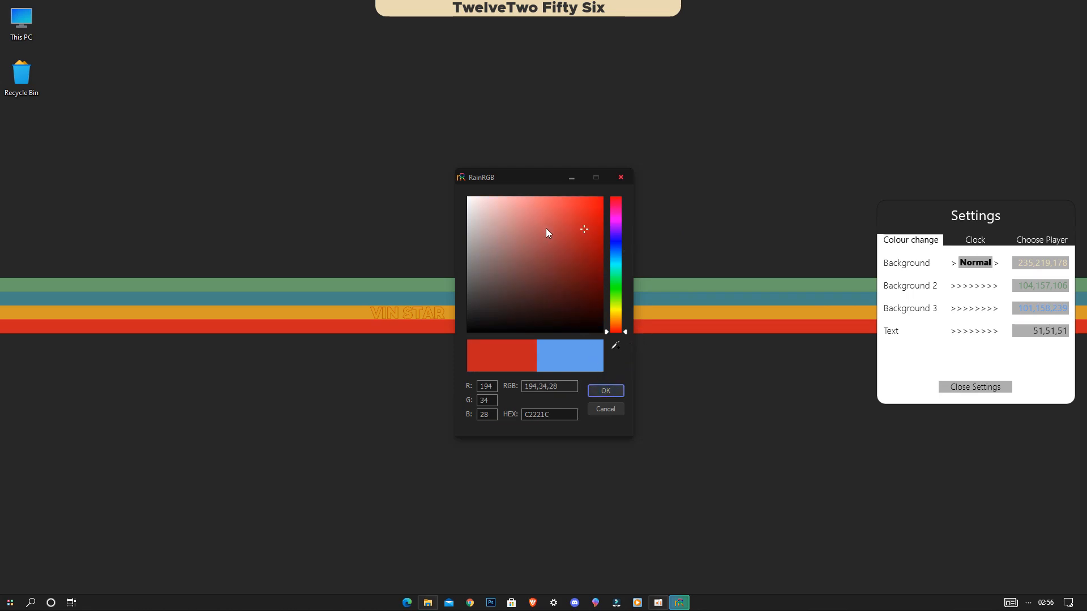
pyautogui.click(604, 391)
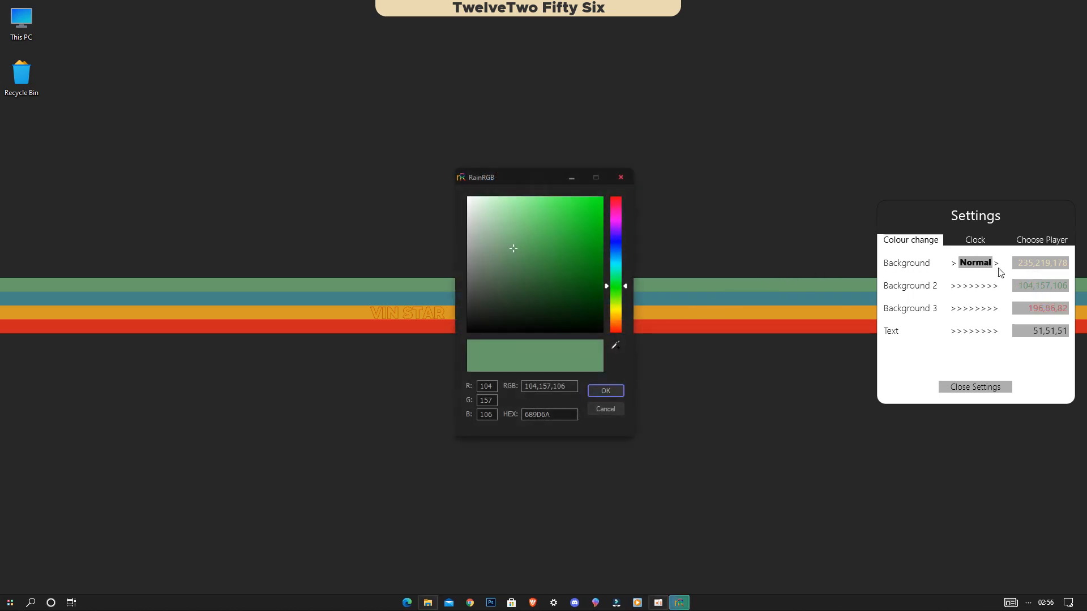
pyautogui.moveTo(495, 239)
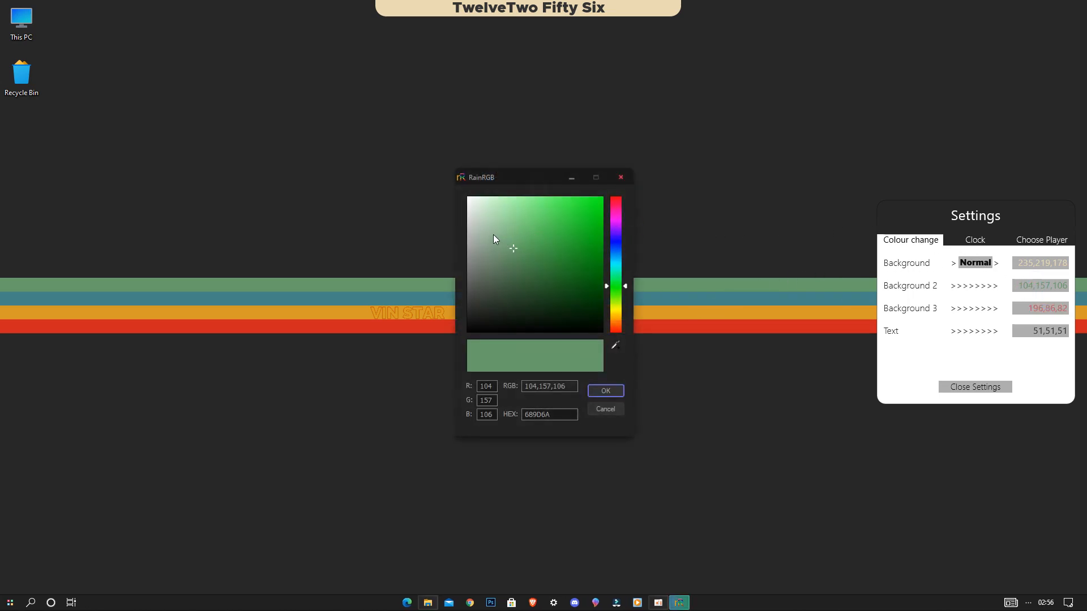
pyautogui.click(499, 233)
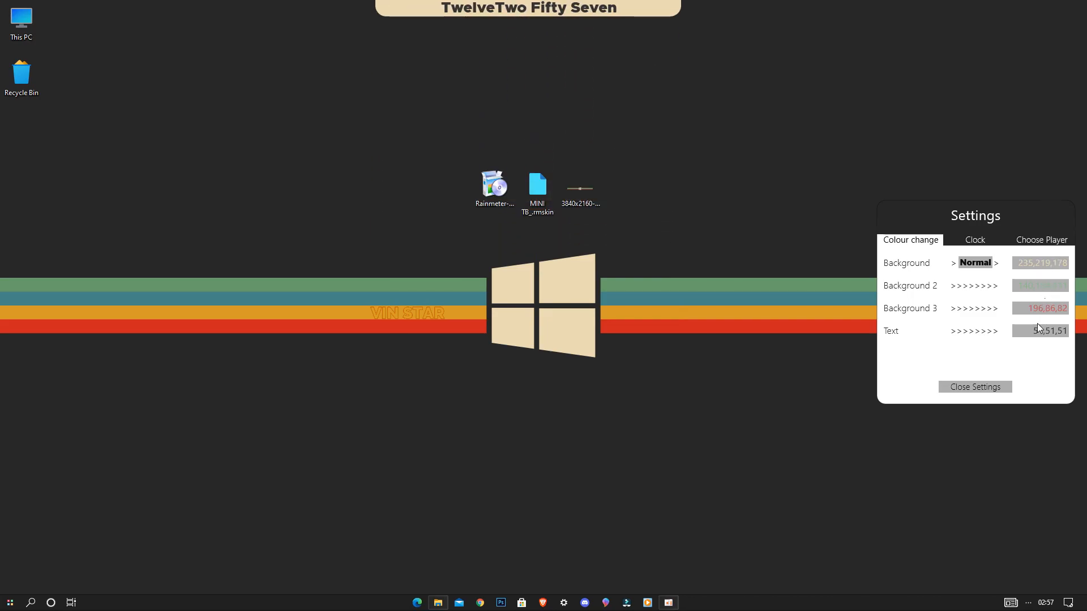
# Enter the display name 'vin sta' and switch the clock to 12-hour format
pyautogui.click(974, 240)
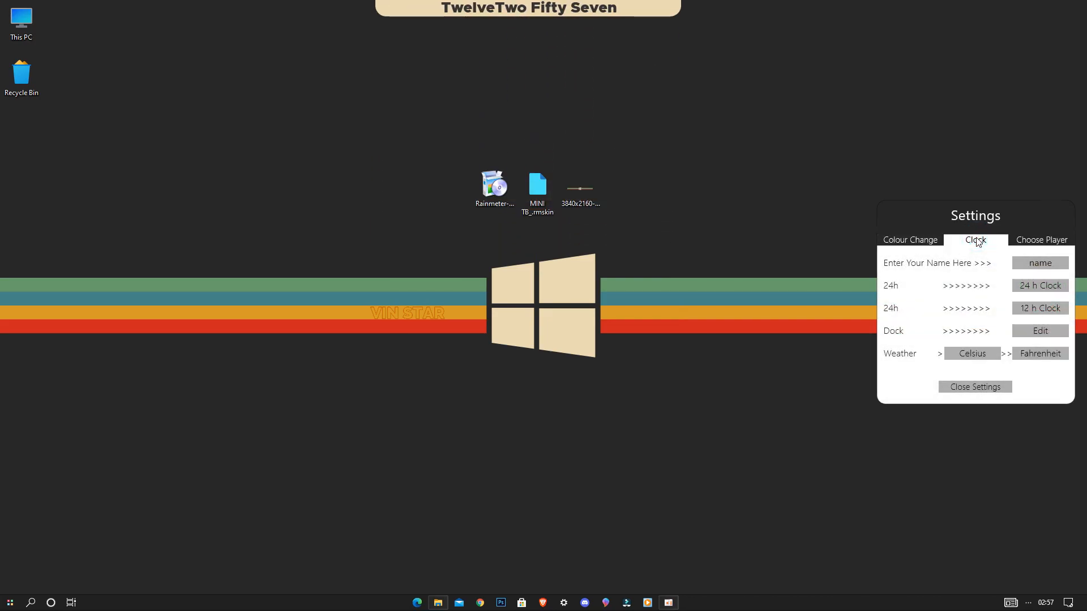
pyautogui.click(1039, 262)
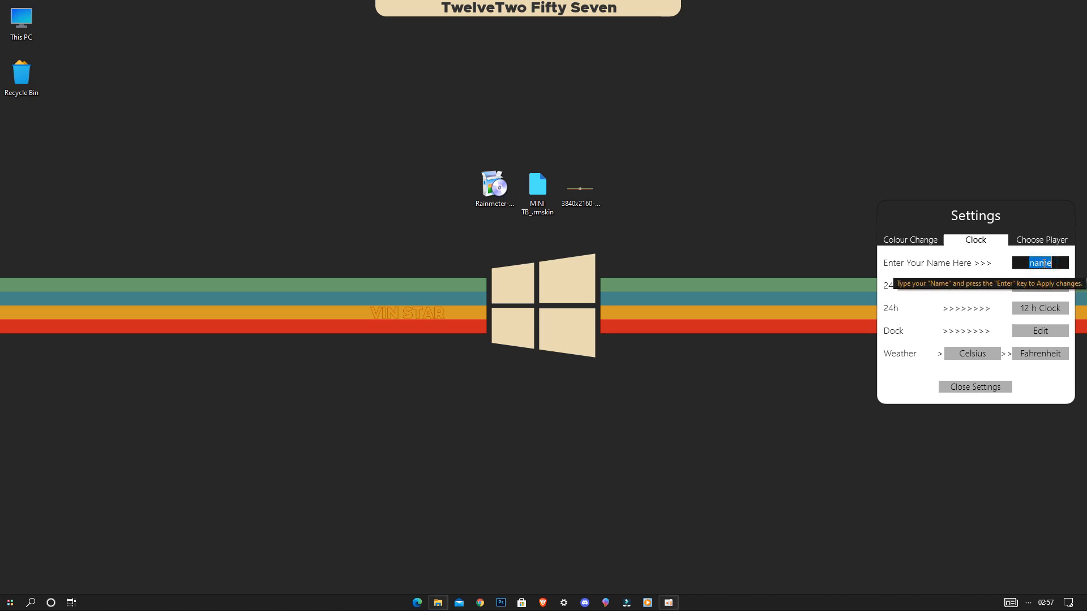
pyautogui.write('vin star')
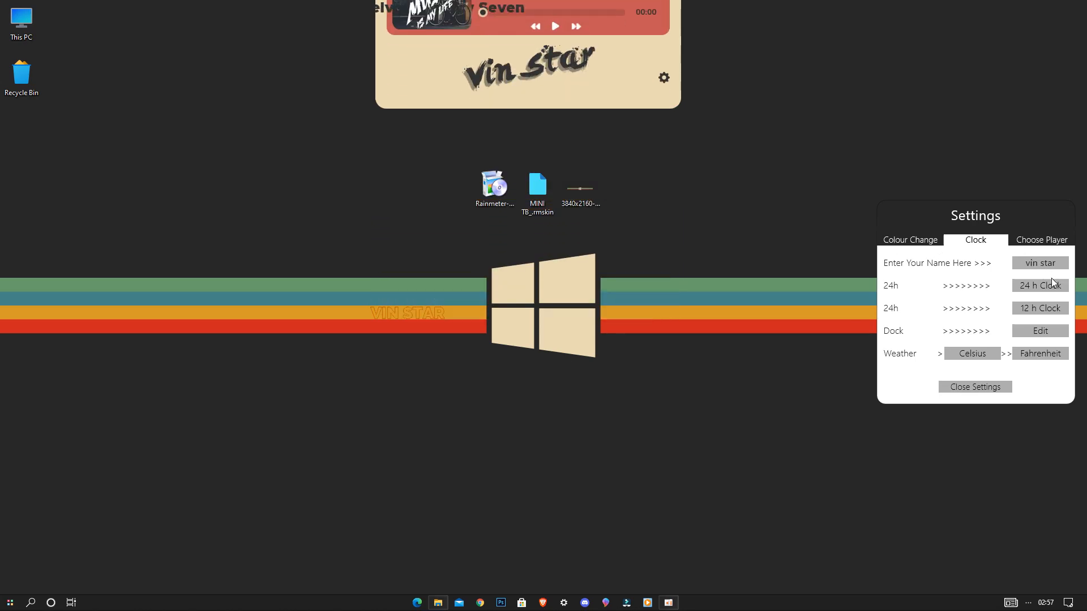
pyautogui.click(1039, 308)
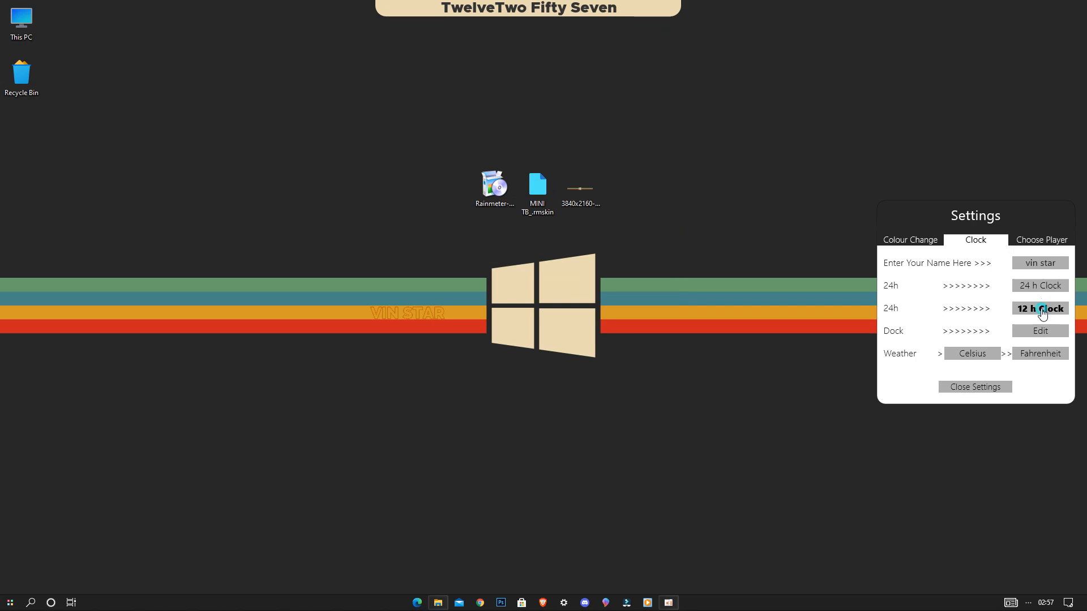
pyautogui.click(1039, 308)
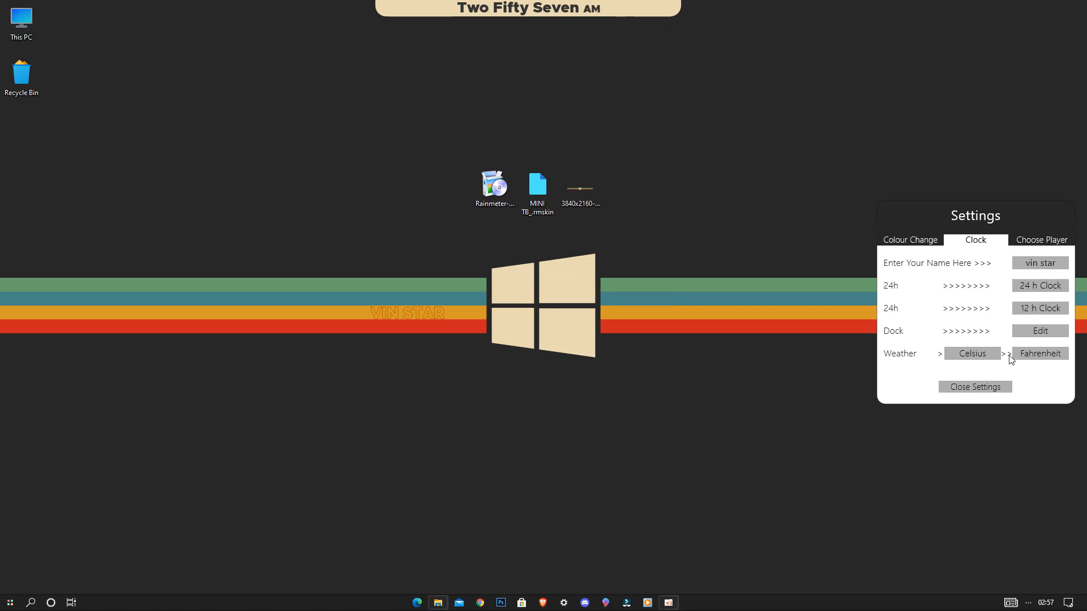
# Choose Windows Media Player as the music player and return to the Clock settings
pyautogui.click(1041, 238)
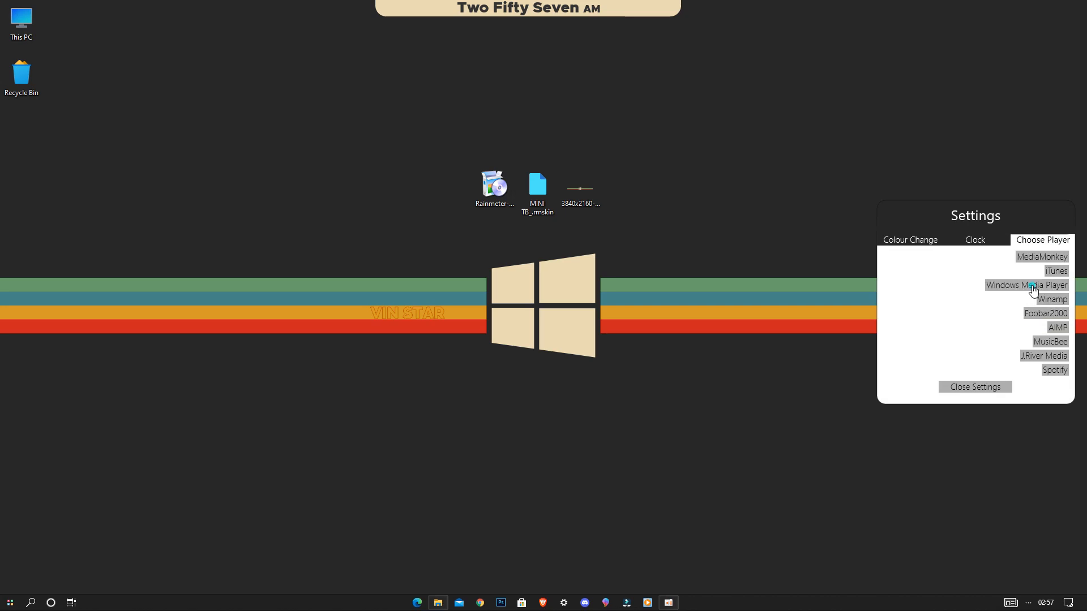
pyautogui.click(1027, 285)
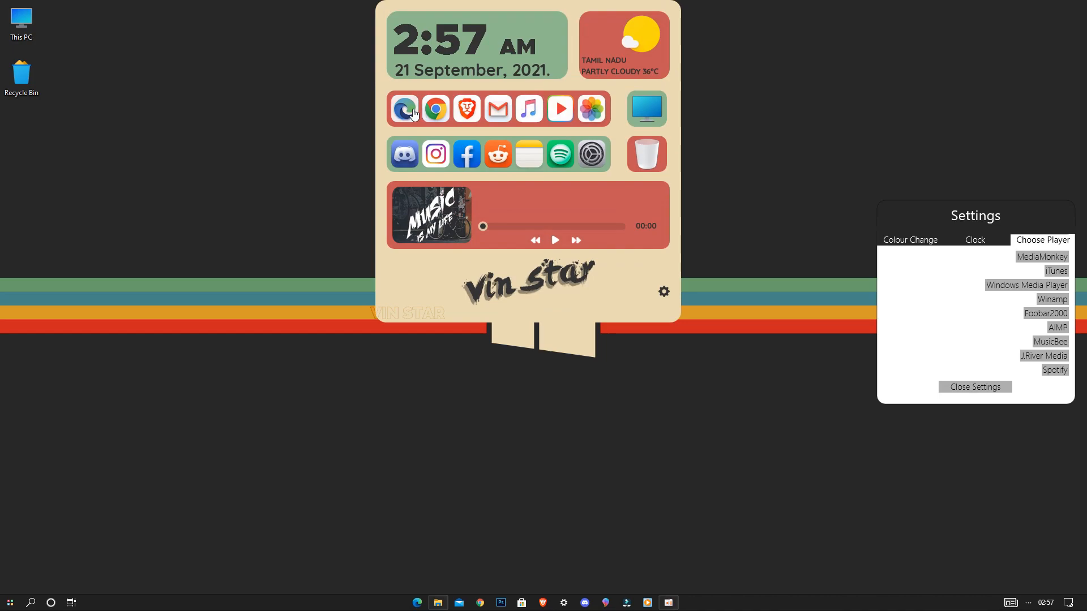
pyautogui.moveTo(394, 134)
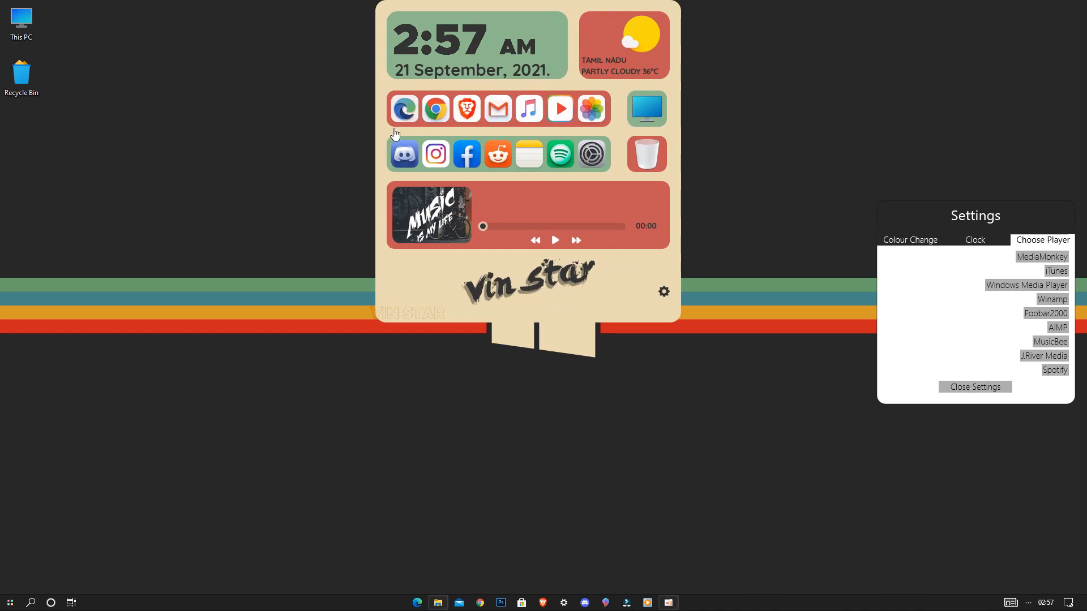
pyautogui.click(974, 240)
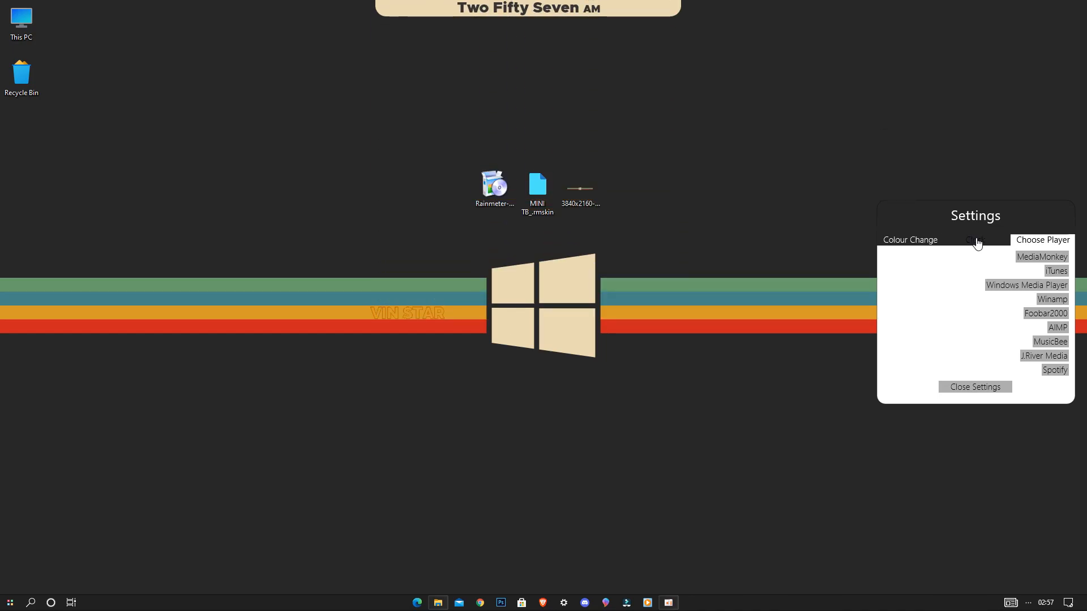
pyautogui.click(974, 239)
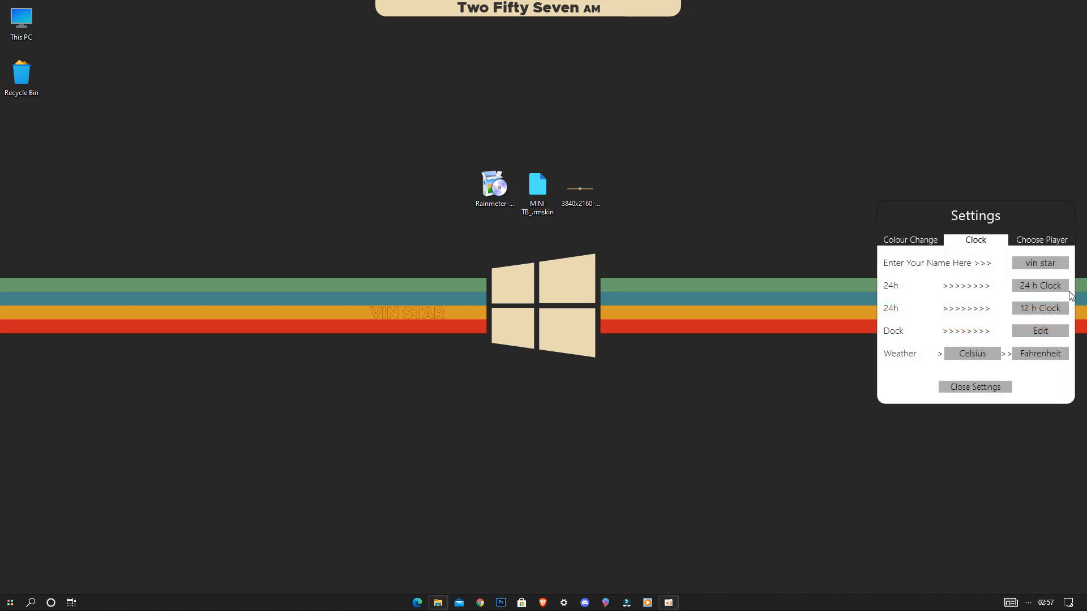
pyautogui.moveTo(1039, 331)
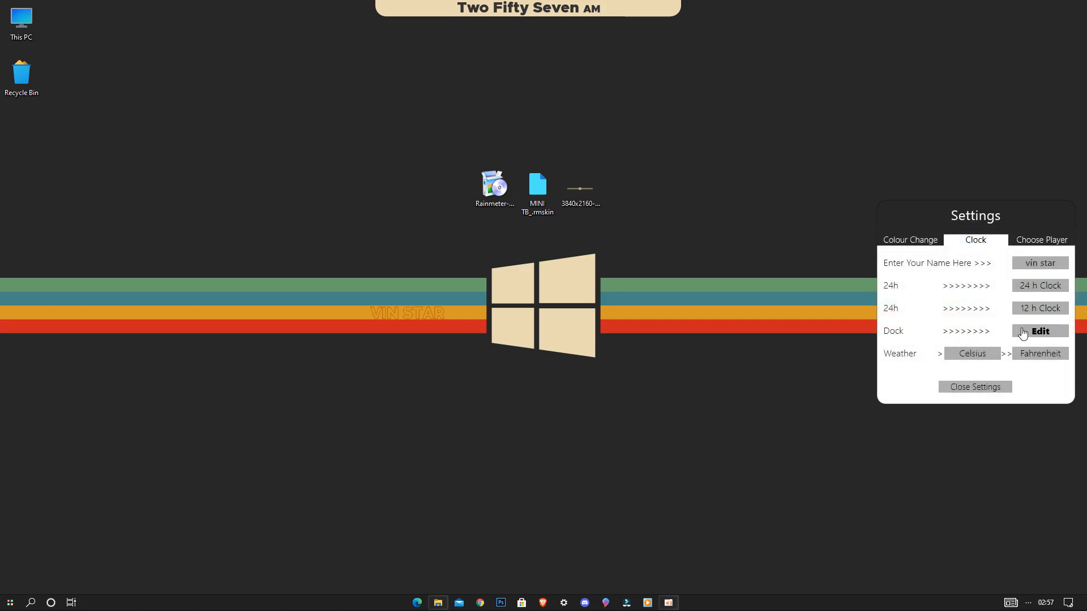
# Edit the Dock setting to open its Variables file in Notepad
pyautogui.click(1039, 332)
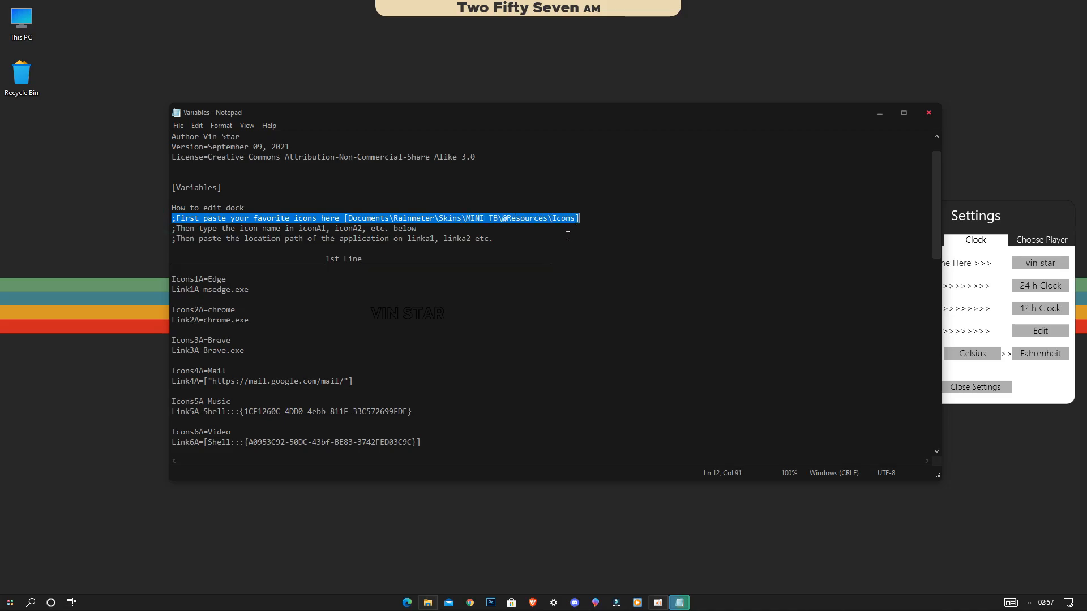
pyautogui.click(446, 227)
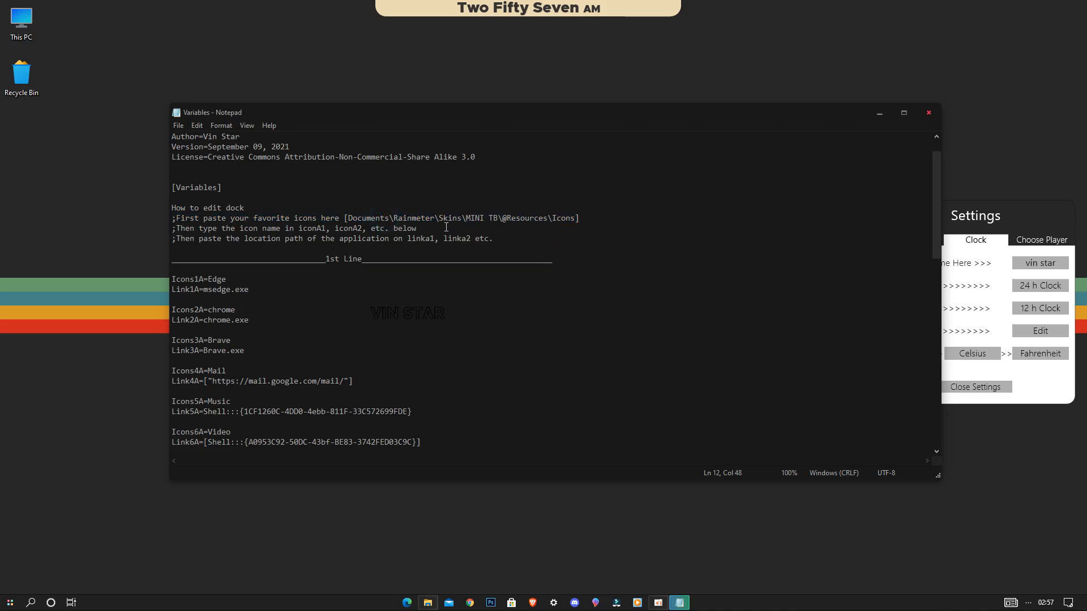
# Copy the photoshop icon from the downloaded Big Sur dock icons folder
pyautogui.doubleClick(20, 17)
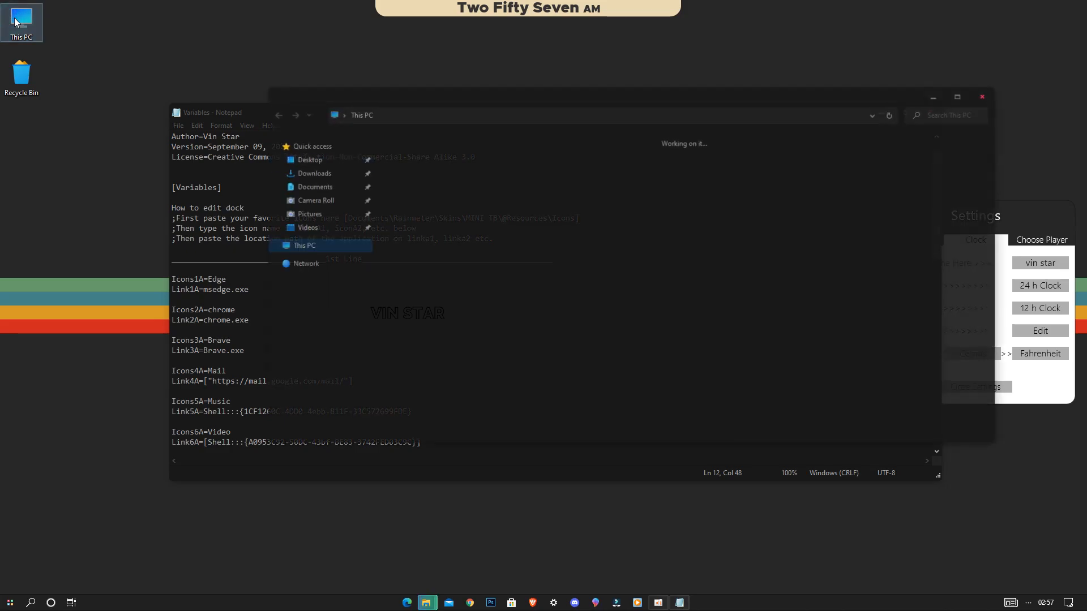
pyautogui.click(313, 172)
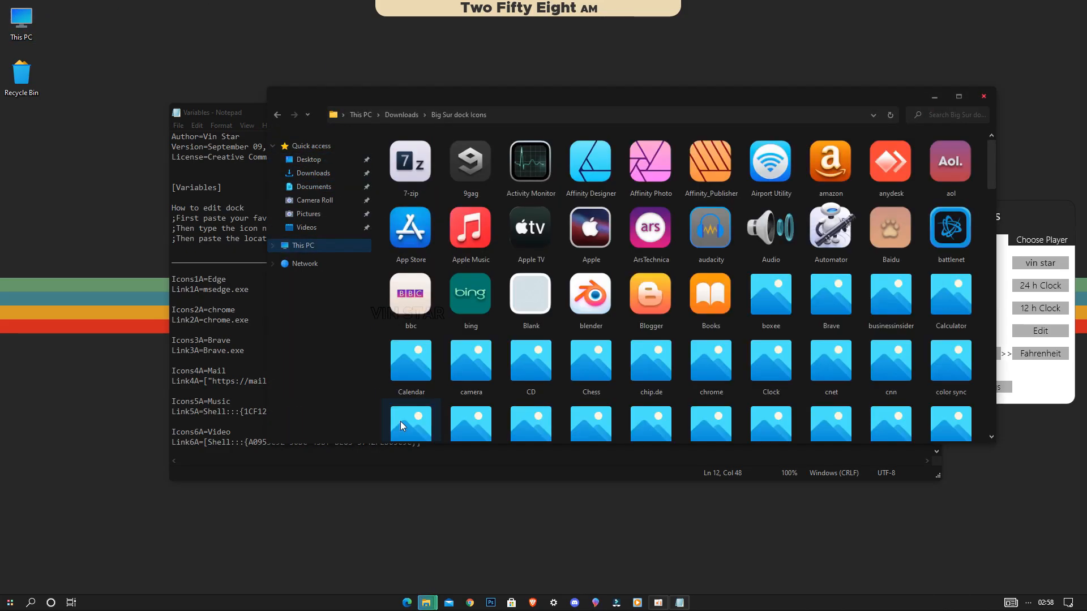
pyautogui.scroll(-3)
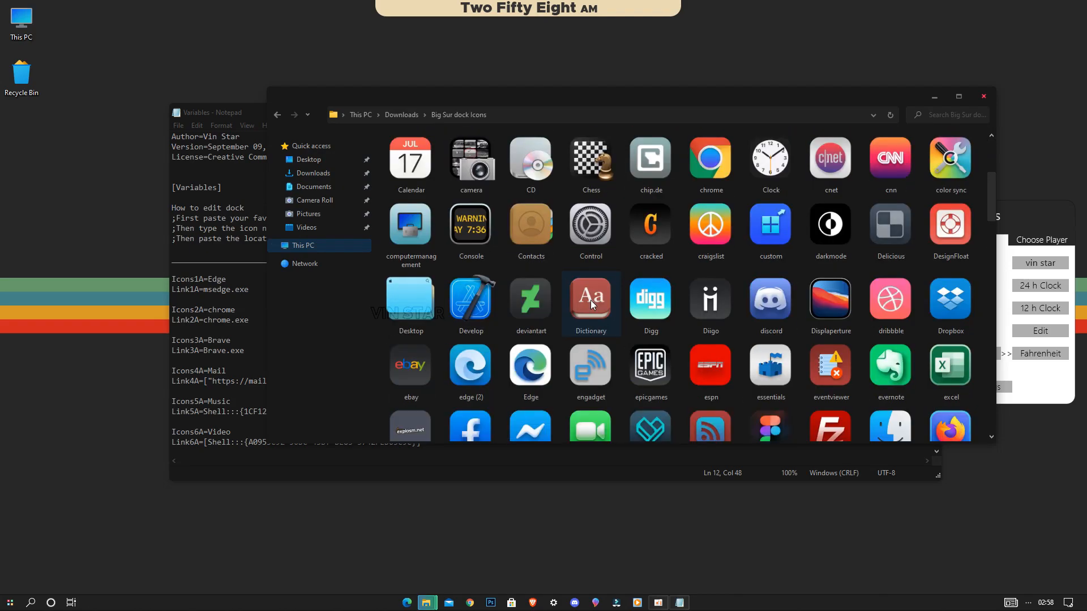
pyautogui.scroll(-3)
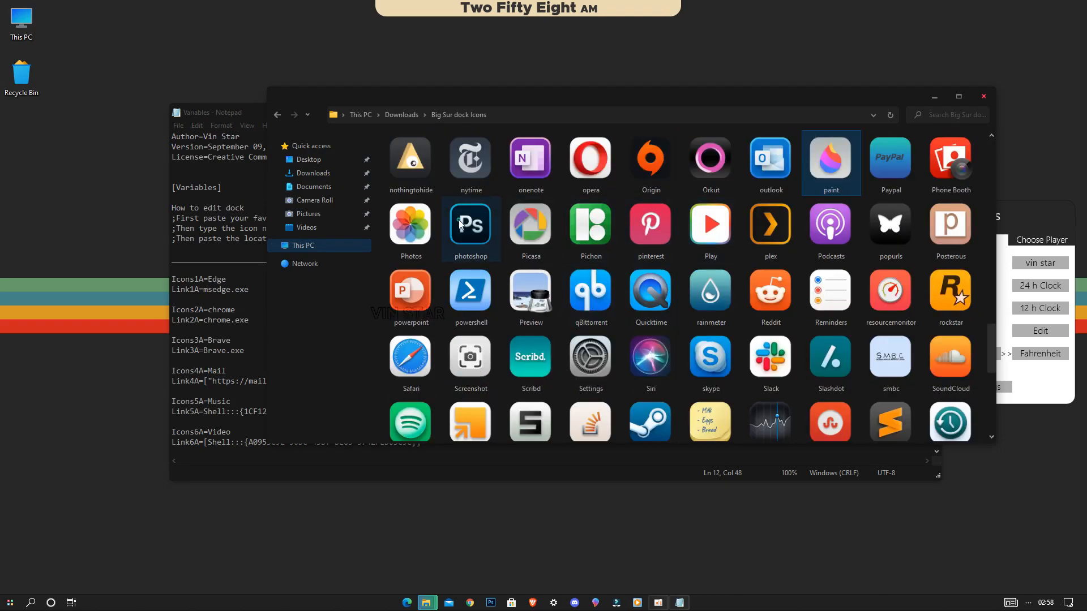
pyautogui.rightClick(470, 225)
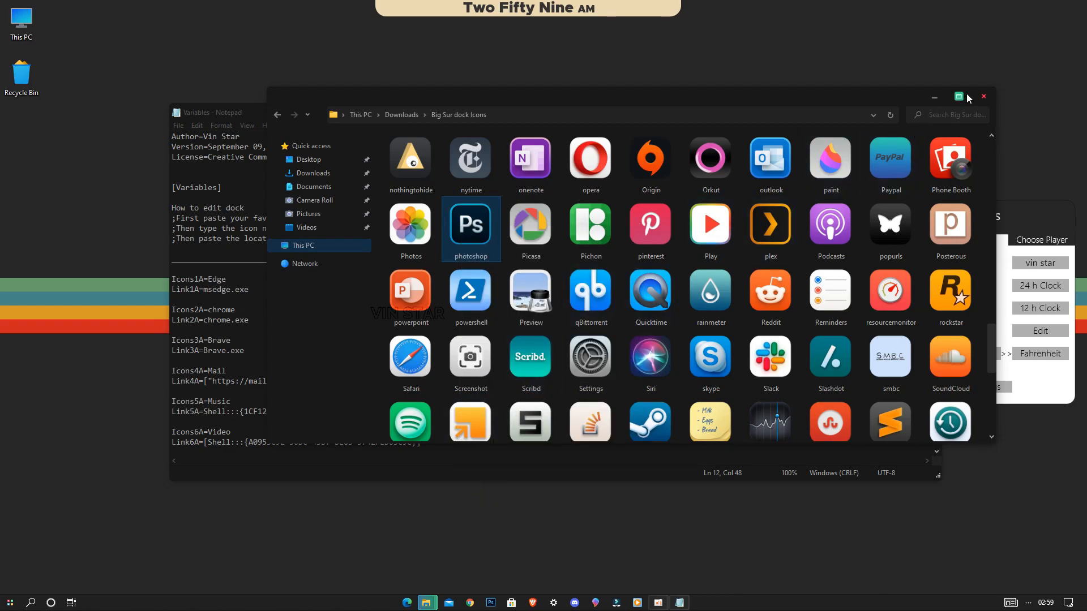
pyautogui.click(983, 96)
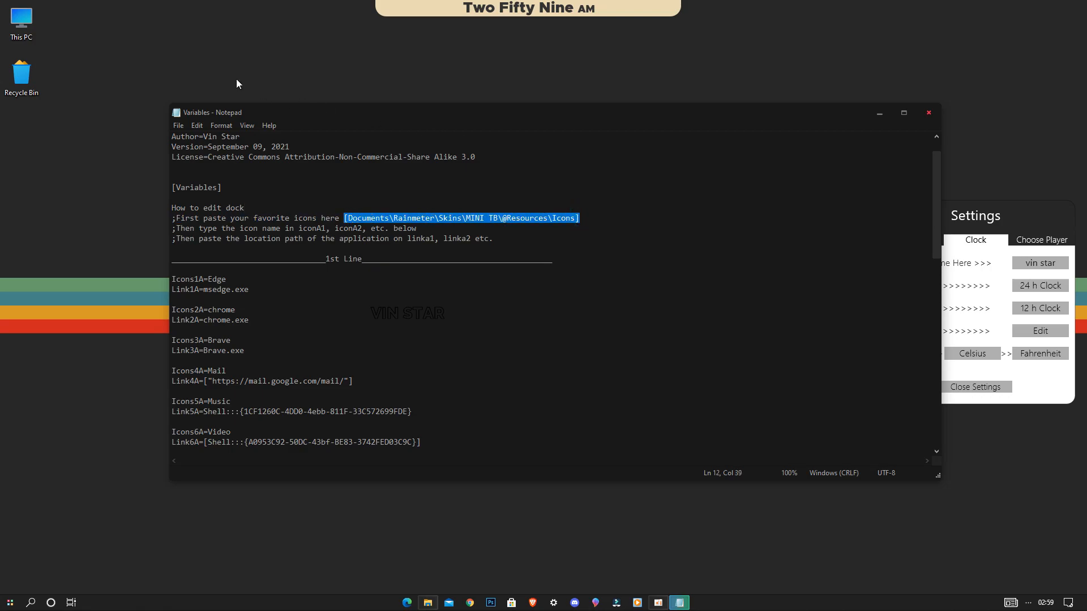
pyautogui.click(427, 601)
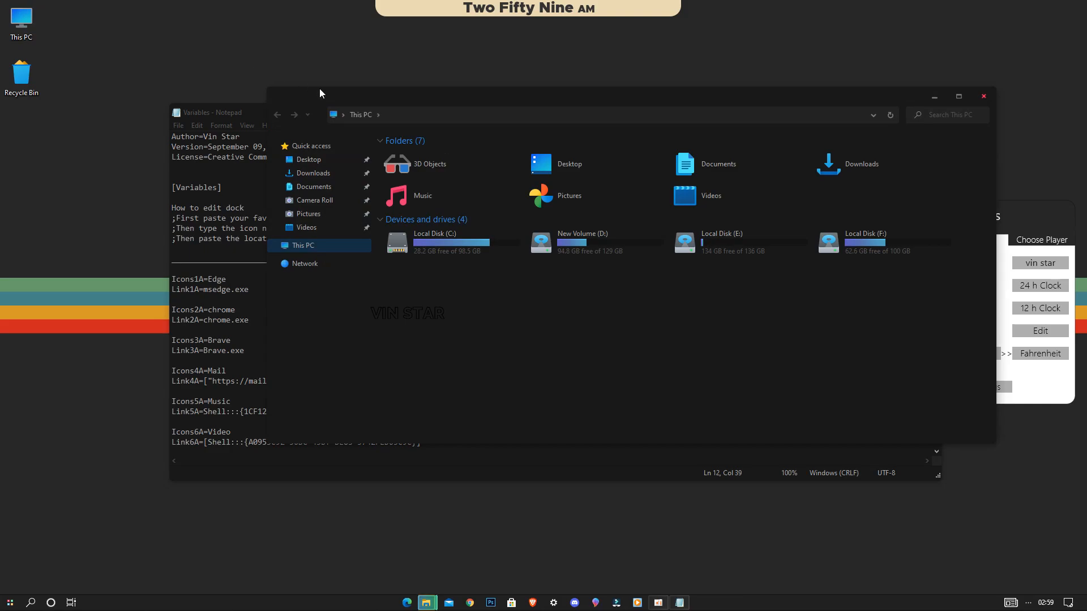
pyautogui.click(312, 186)
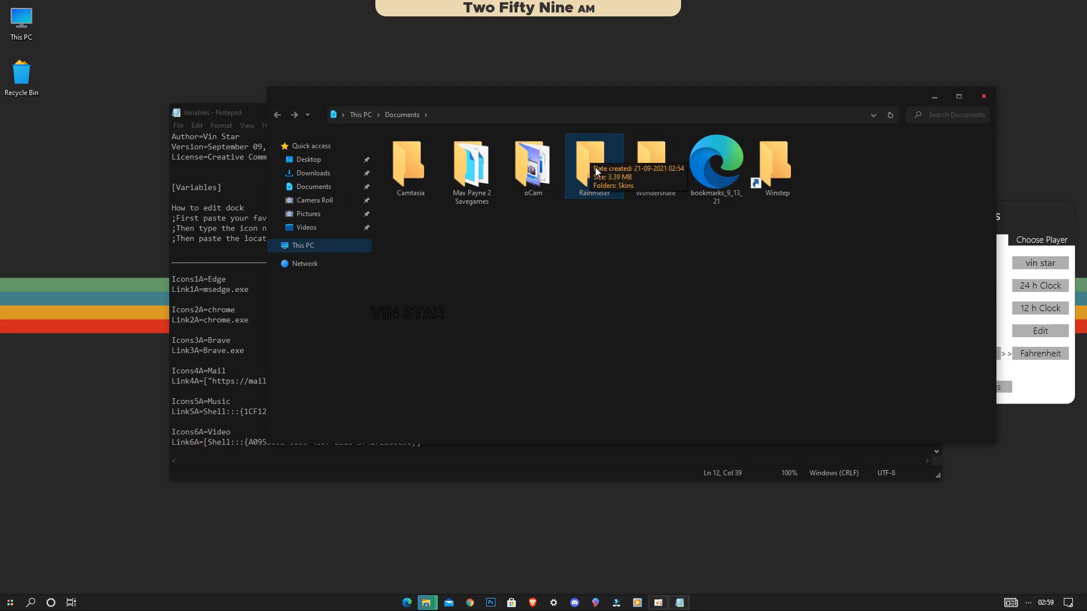
pyautogui.doubleClick(592, 166)
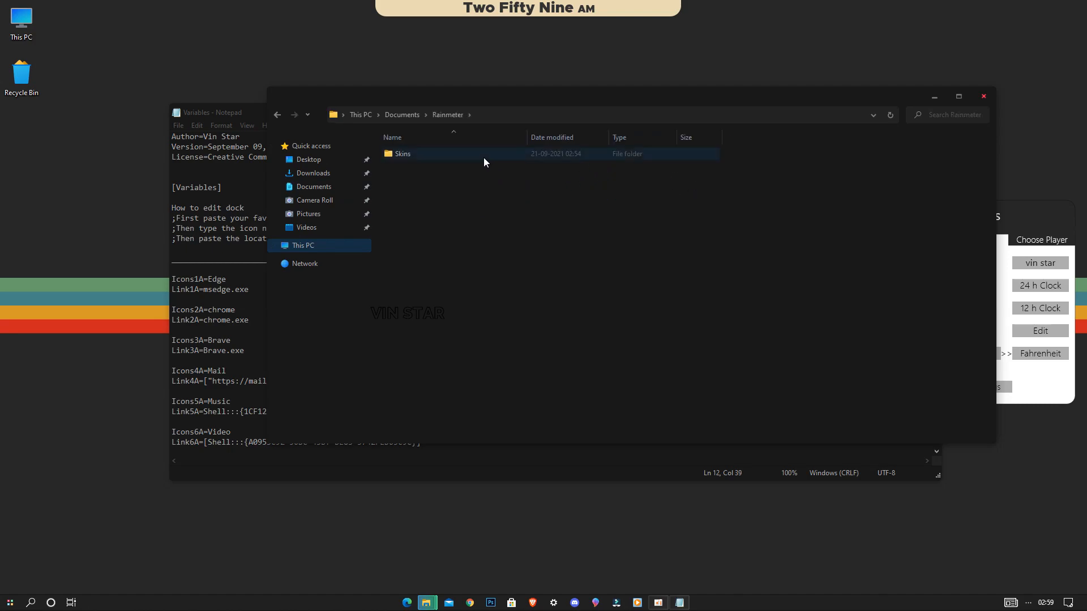
pyautogui.doubleClick(400, 153)
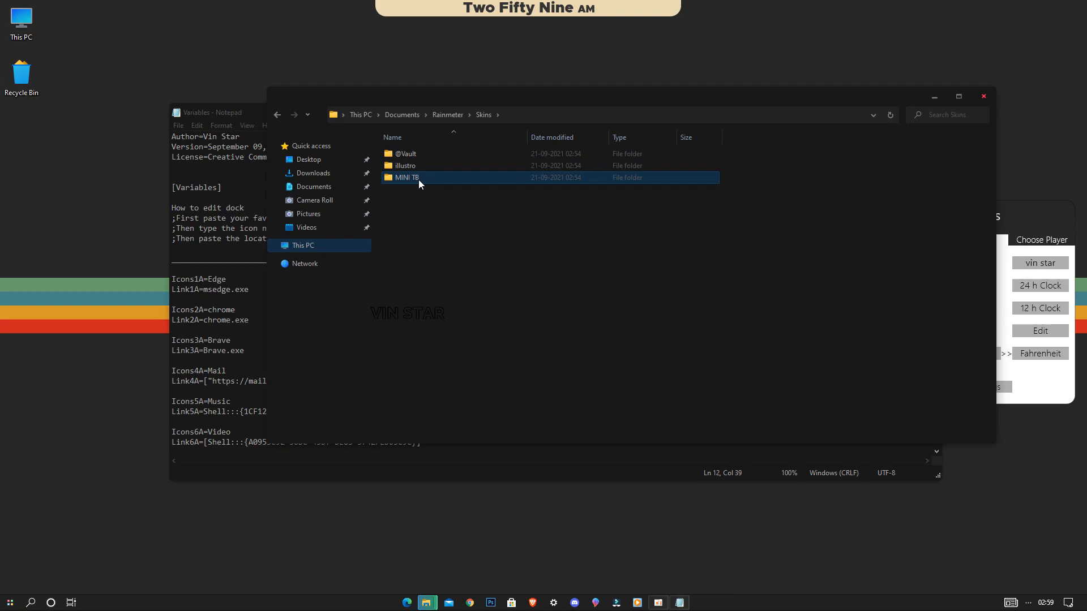
pyautogui.doubleClick(406, 178)
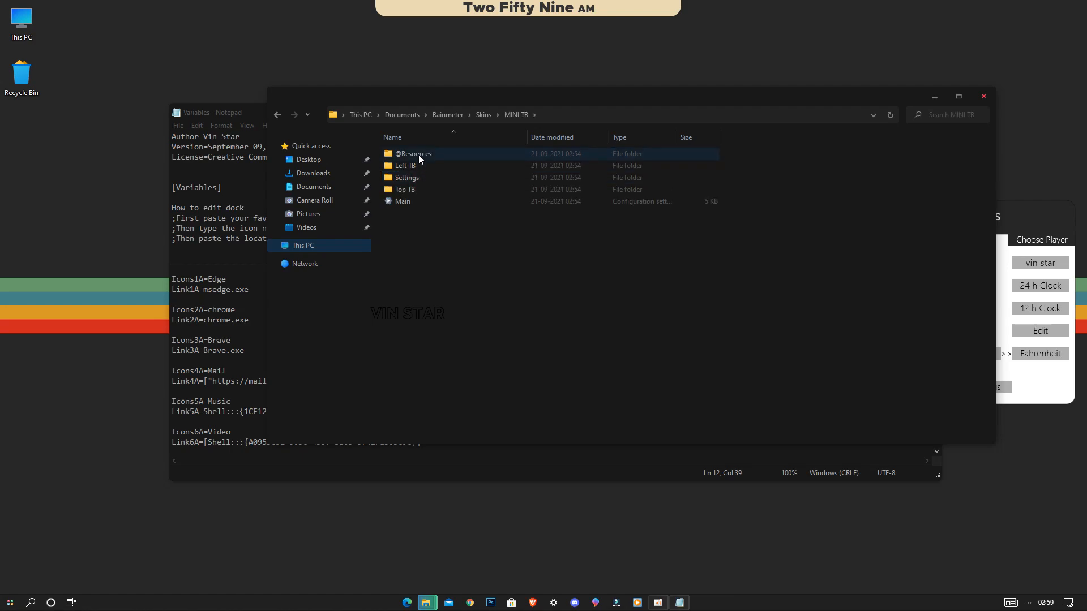
pyautogui.doubleClick(414, 153)
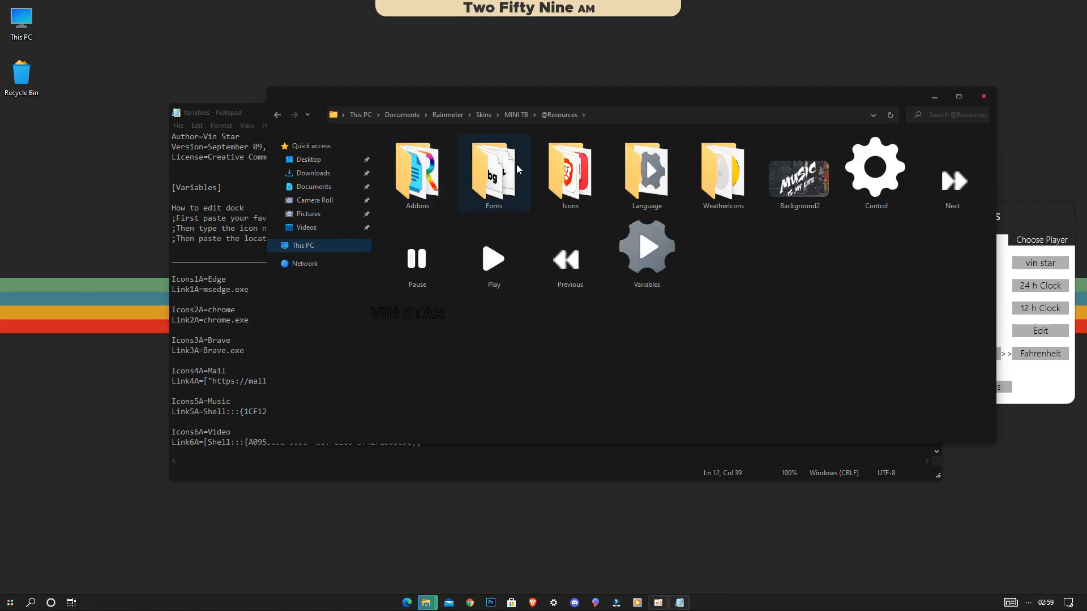
pyautogui.click(569, 170)
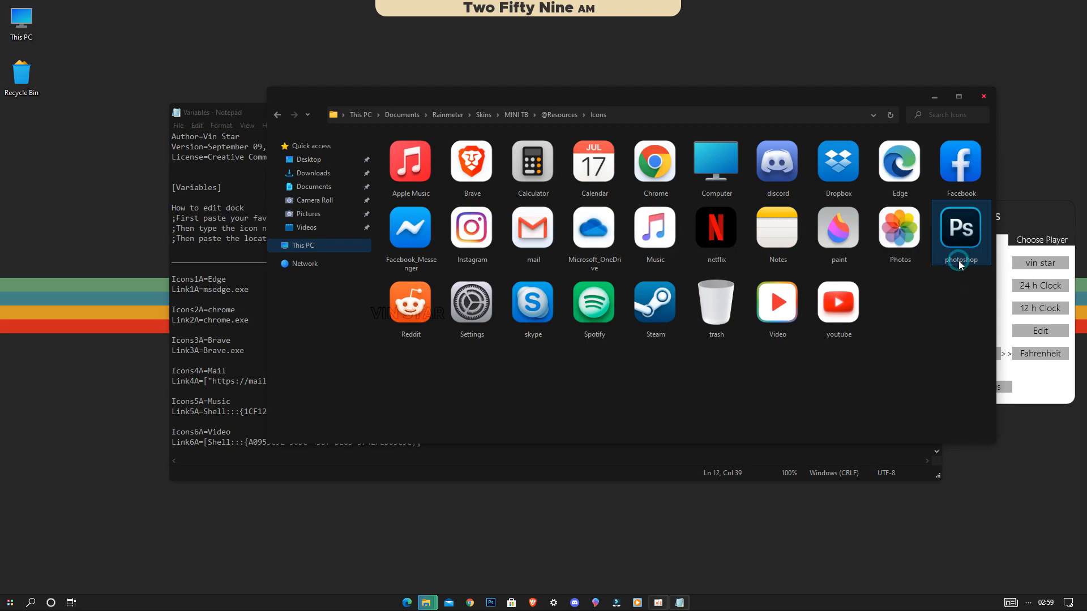
pyautogui.rightClick(960, 261)
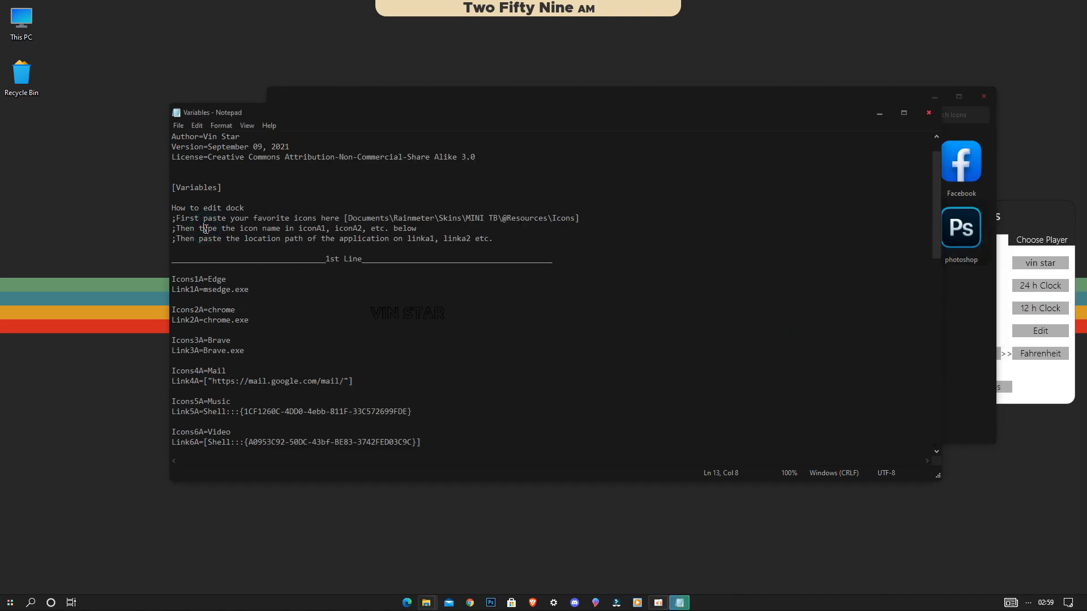
# Replace Edge with photoshop as the Icons1A name in the Variables file
pyautogui.moveTo(212, 228); pyautogui.dragTo(415, 228)
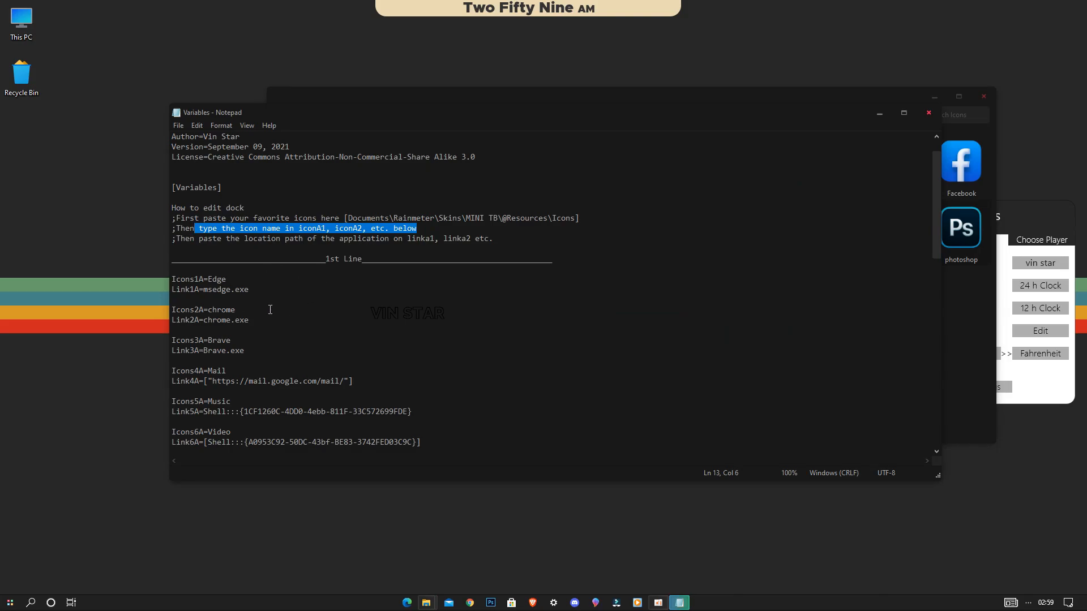
pyautogui.click(232, 279)
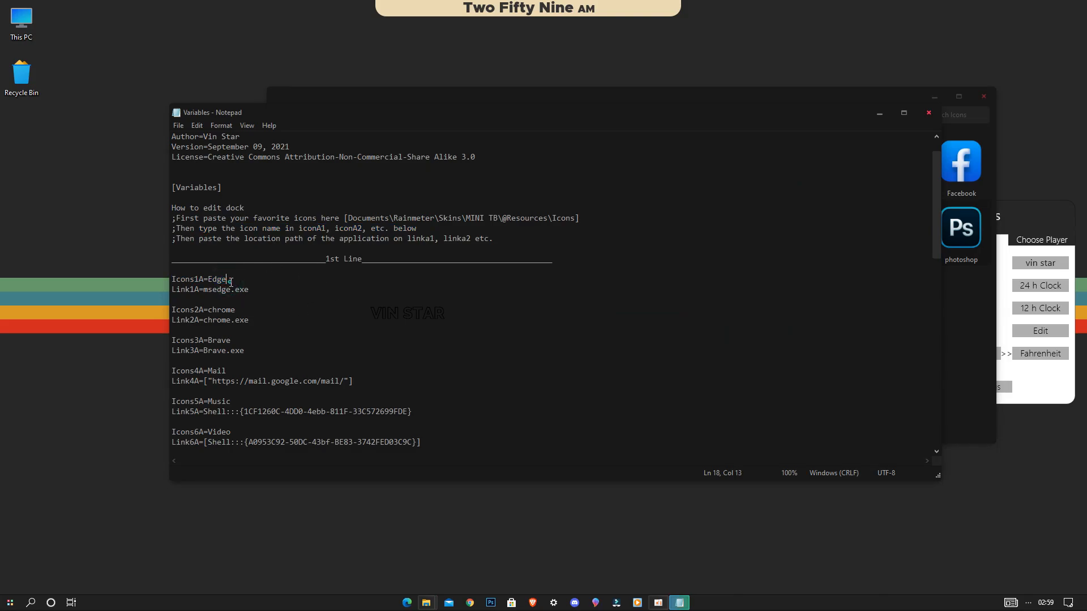
pyautogui.write('photoshop')
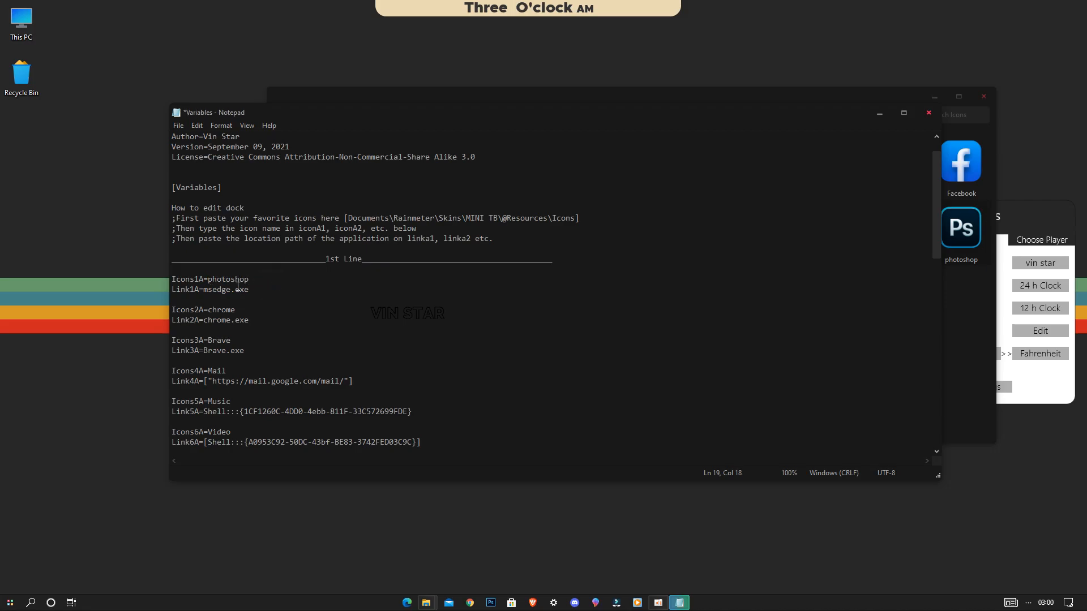
pyautogui.moveTo(305, 239); pyautogui.dragTo(492, 239)
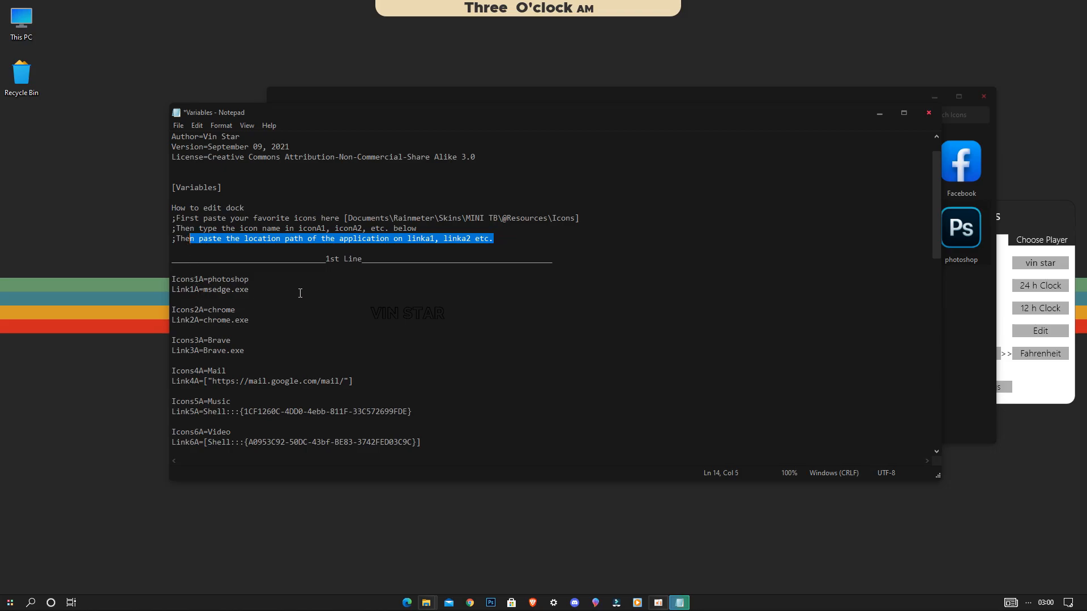
pyautogui.click(9, 601)
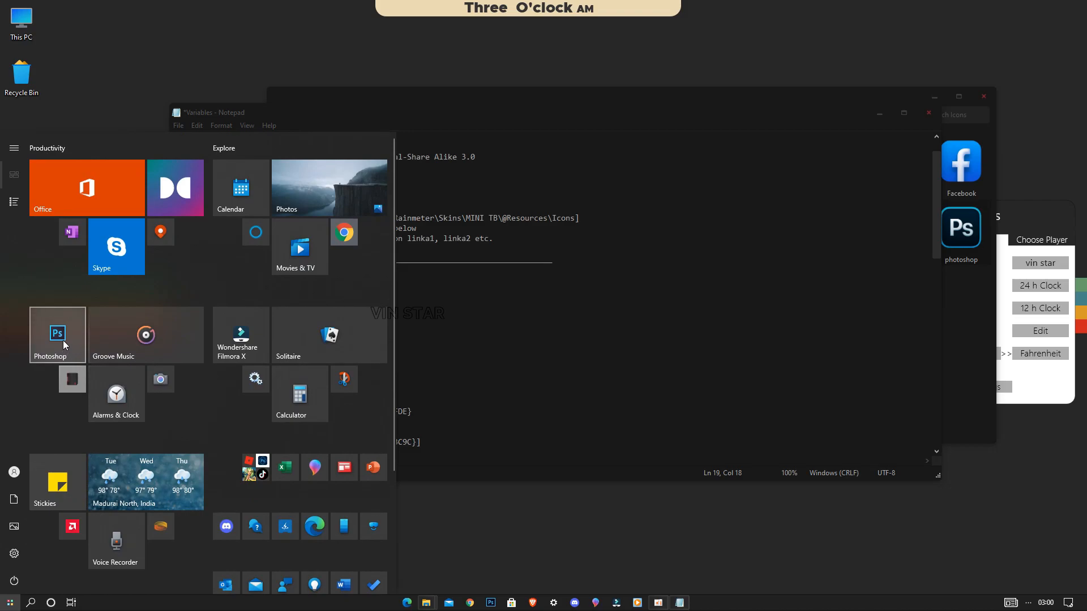
# Open the Start Menu file location holding the Photoshop shortcut
pyautogui.rightClick(58, 335)
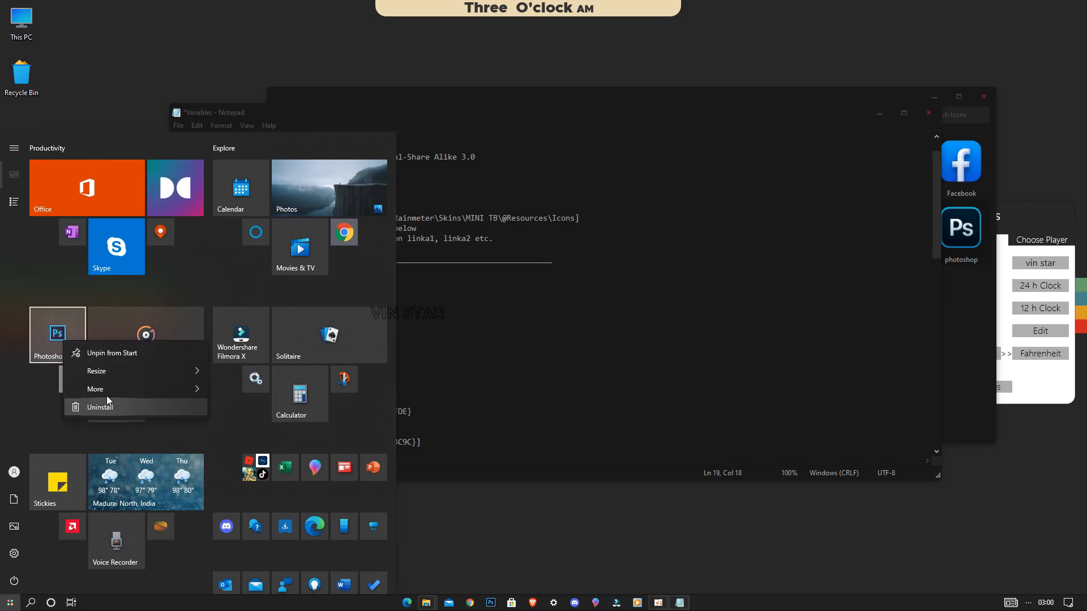
pyautogui.click(95, 389)
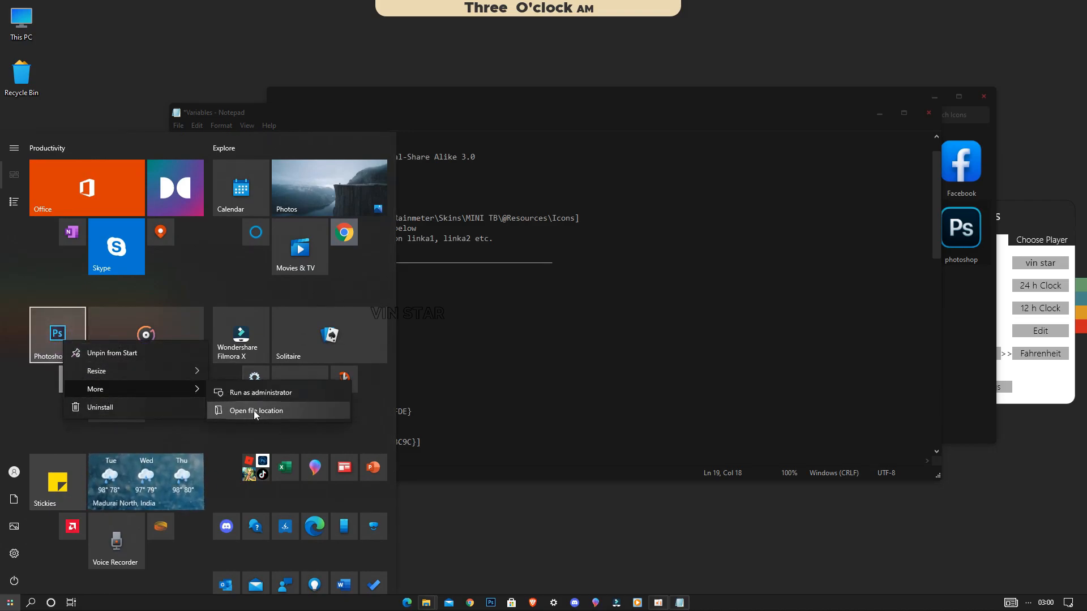
pyautogui.click(262, 410)
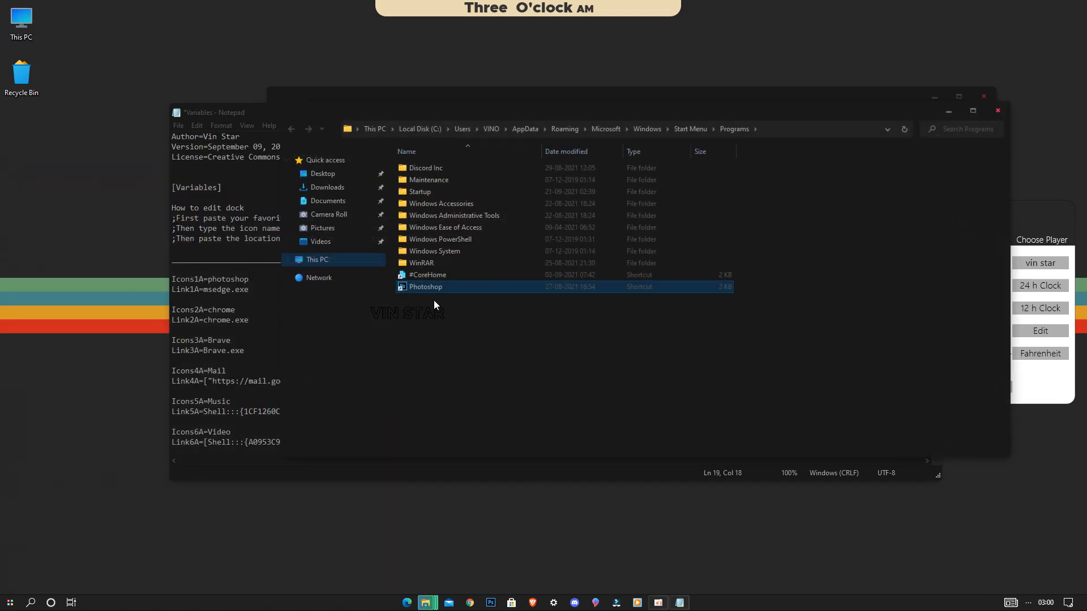
# Copy the Photoshop shortcut's full path via Copy as path
pyautogui.rightClick(425, 286)
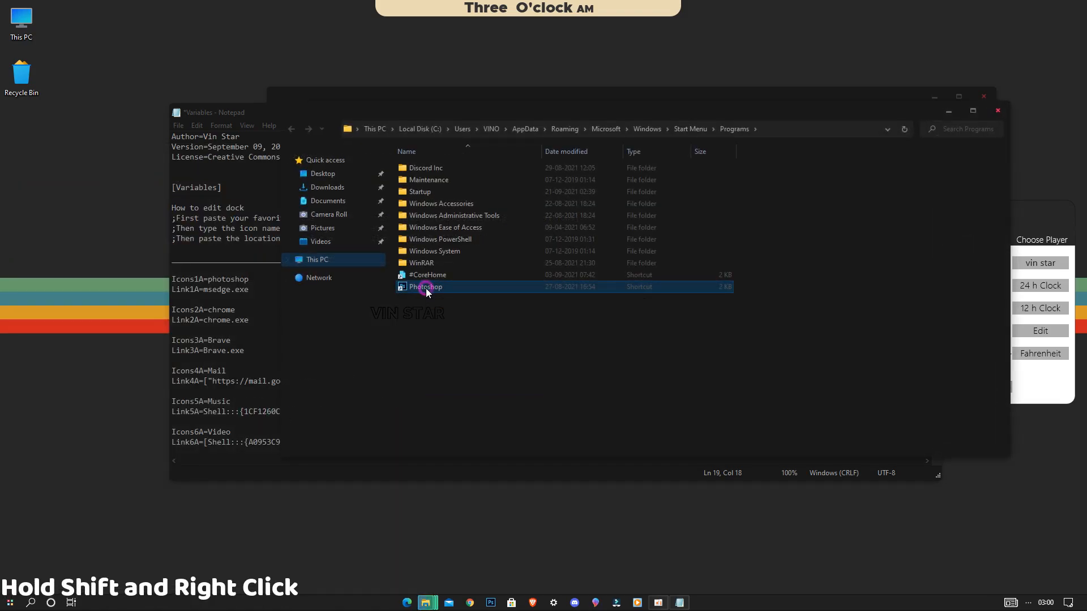
pyautogui.rightClick(426, 286)
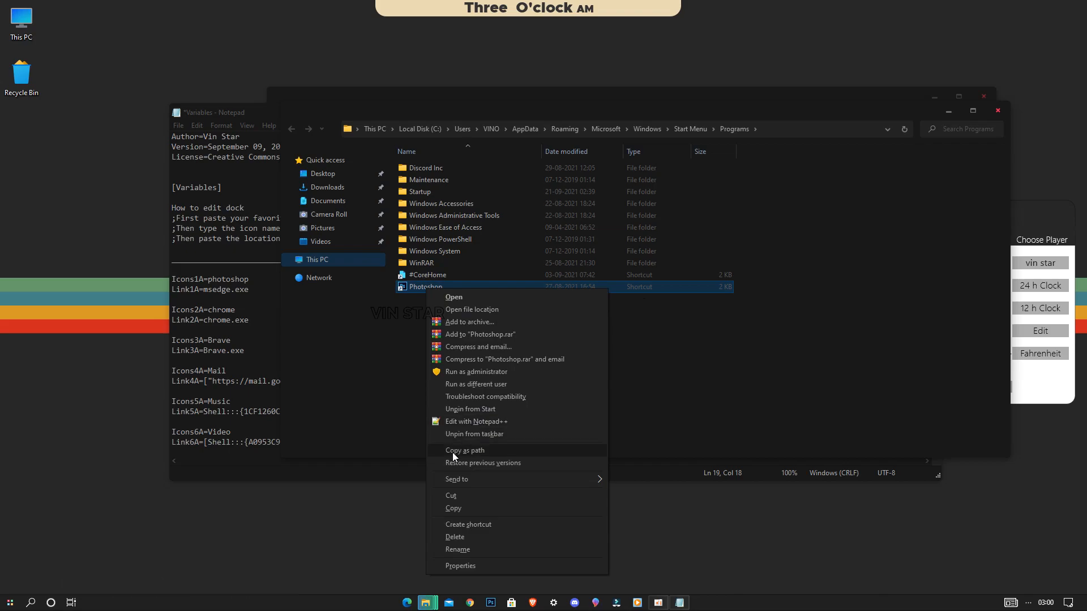
pyautogui.click(464, 450)
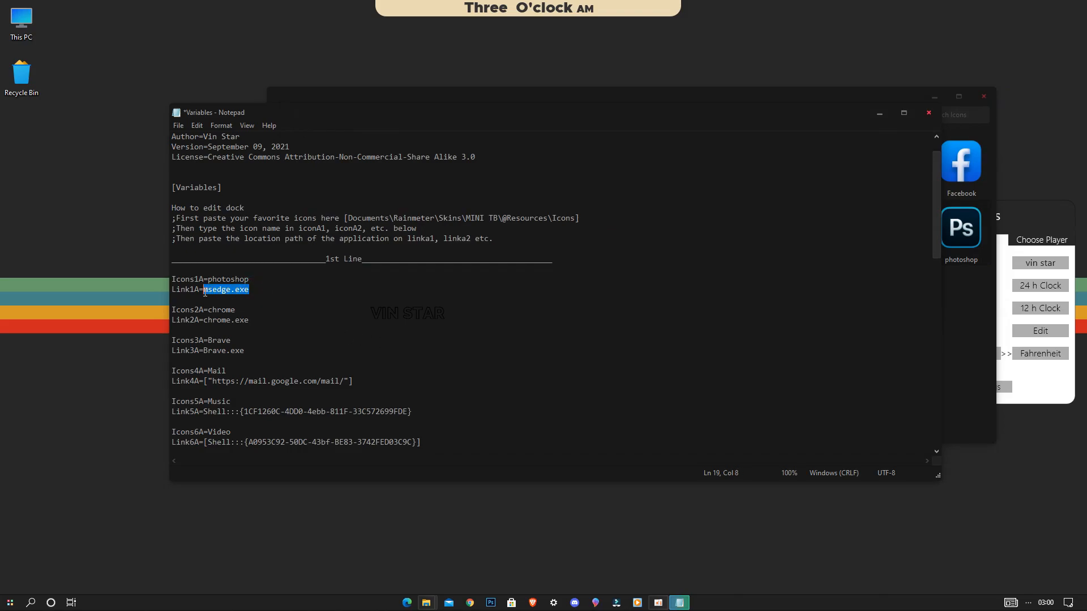
# Set Link1A to the Start Menu Photoshop.lnk shortcut path and save the Variables file
pyautogui.write('"C:\\Users\\VINO\\AppData\\Roaming\\Microsoft\\Windows\\Start Menu\\Programs\\Photoshop.lnk"')
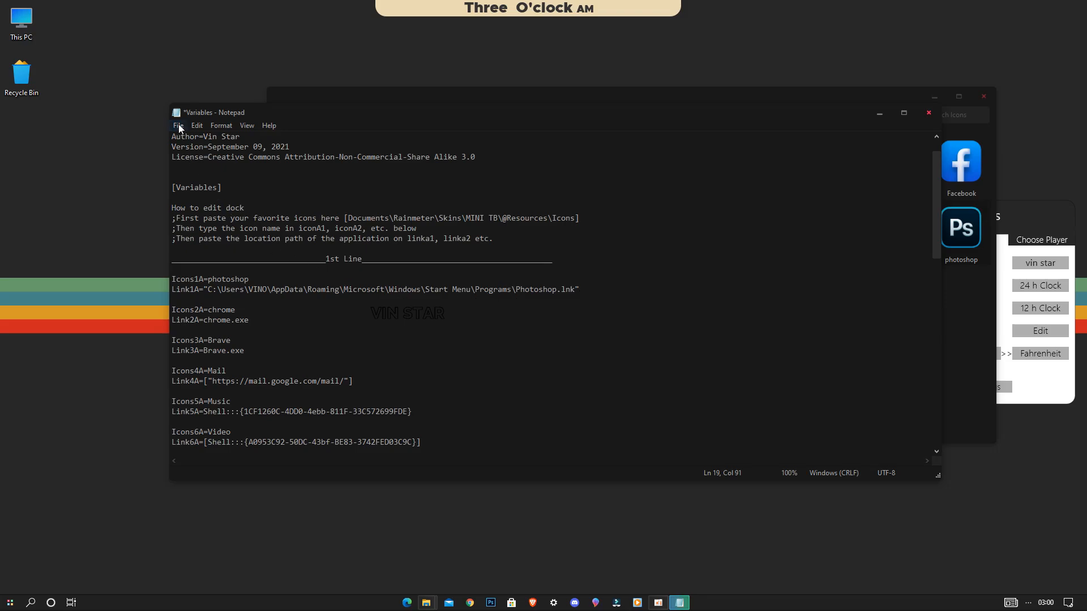
pyautogui.click(178, 126)
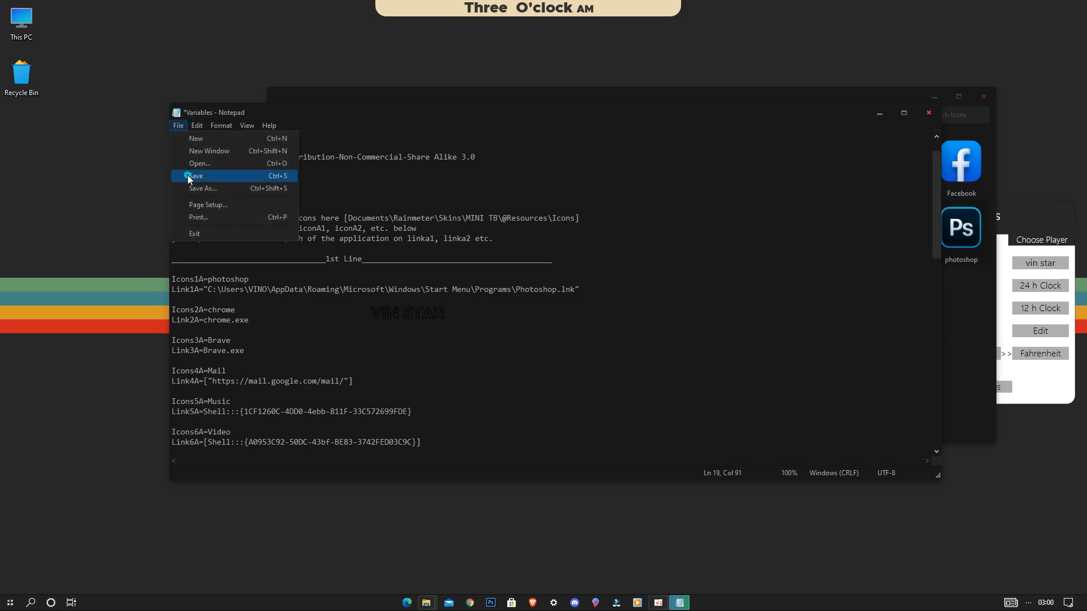
pyautogui.click(197, 175)
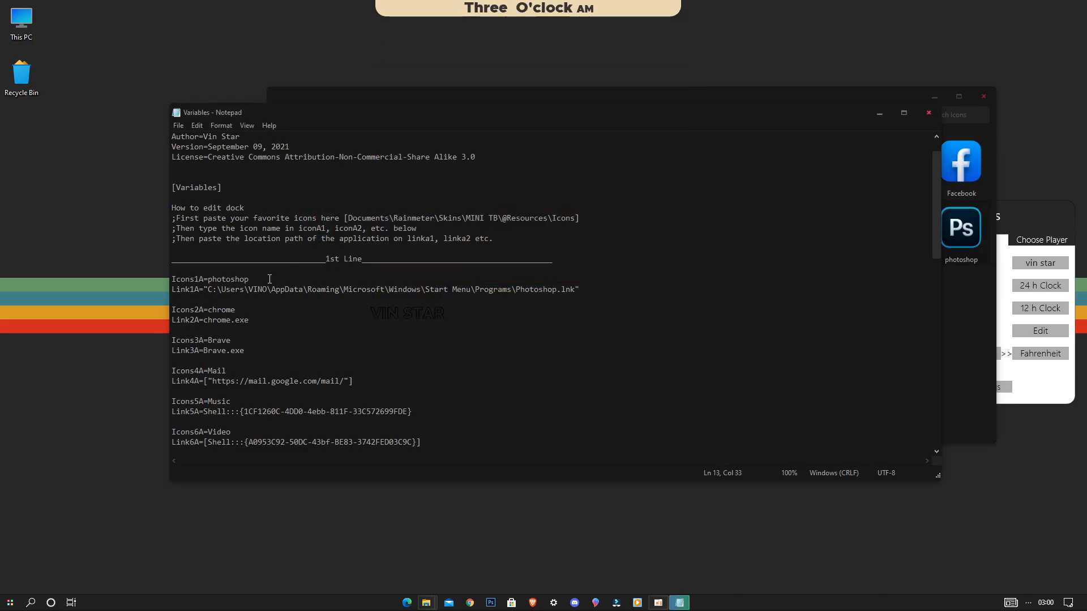
pyautogui.scroll(-3)
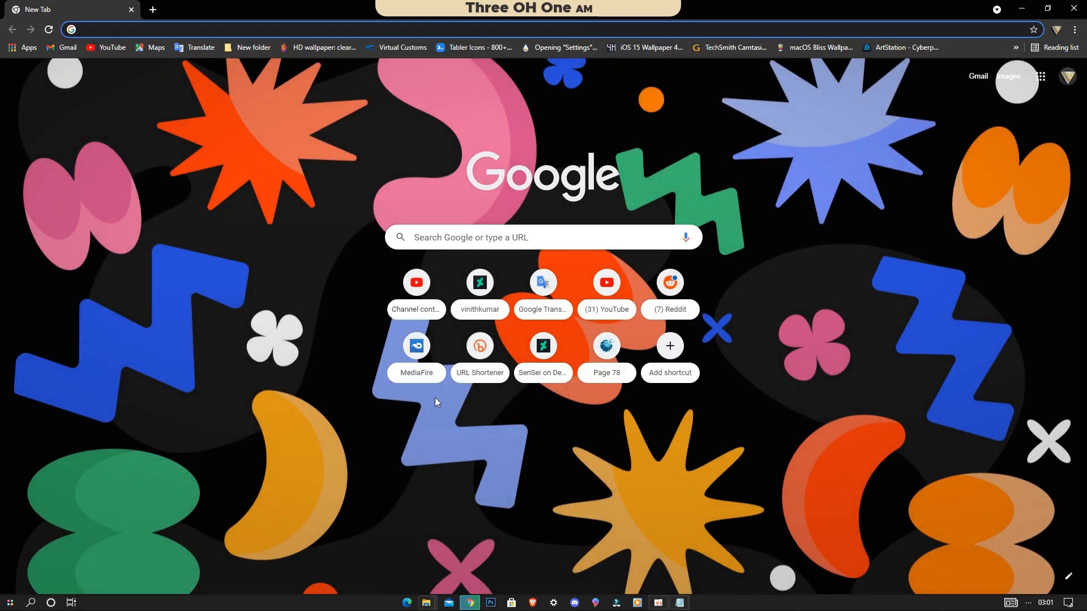
# Load the vinithkumar DeviantArt profile and copy its address from the address bar
pyautogui.click(138, 29)
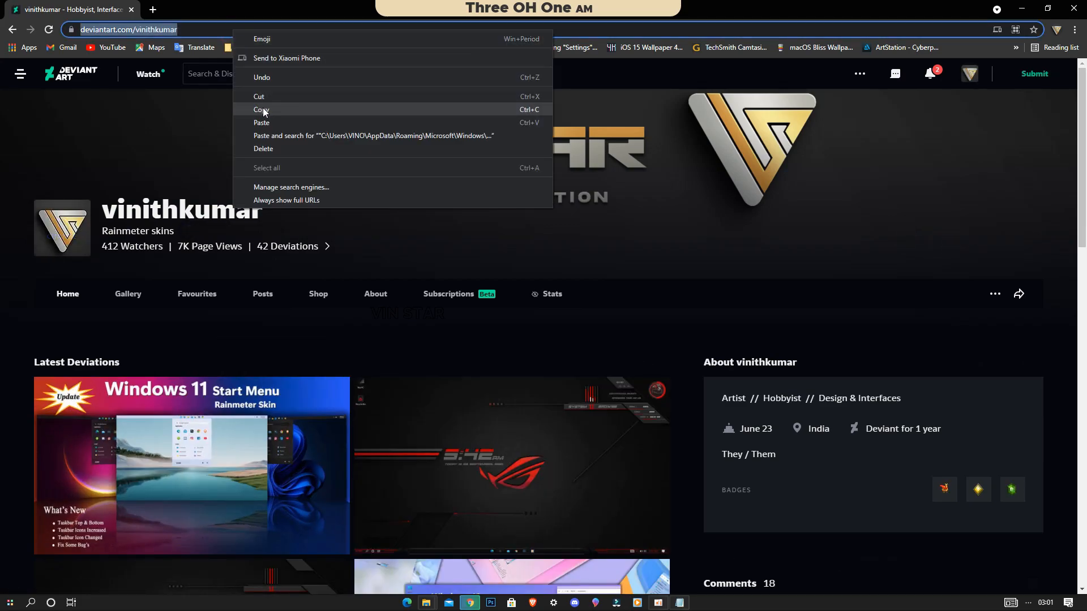
pyautogui.click(859, 74)
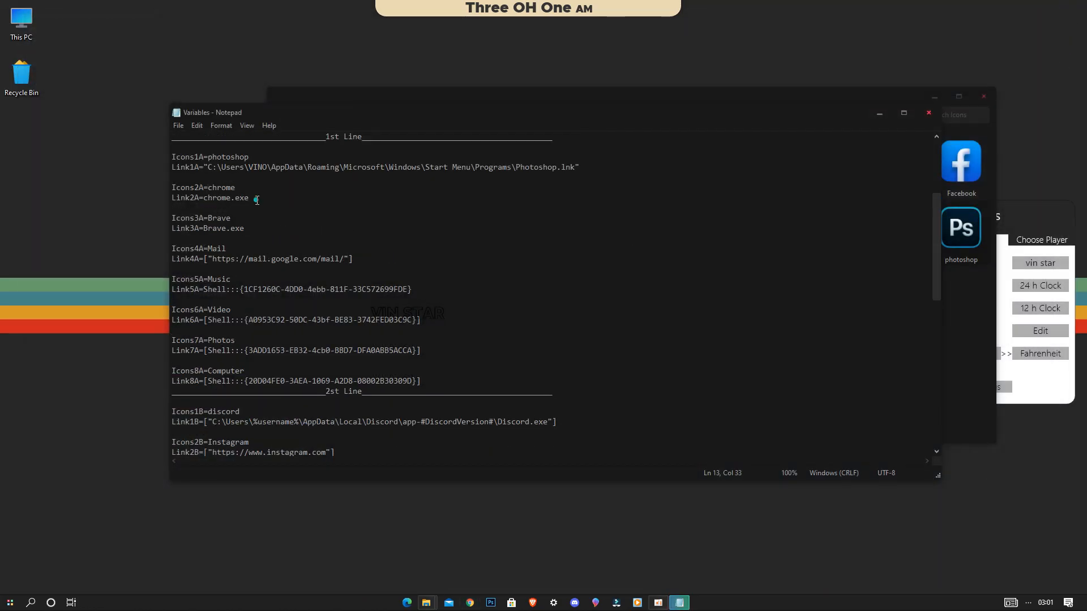
pyautogui.doubleClick(227, 197)
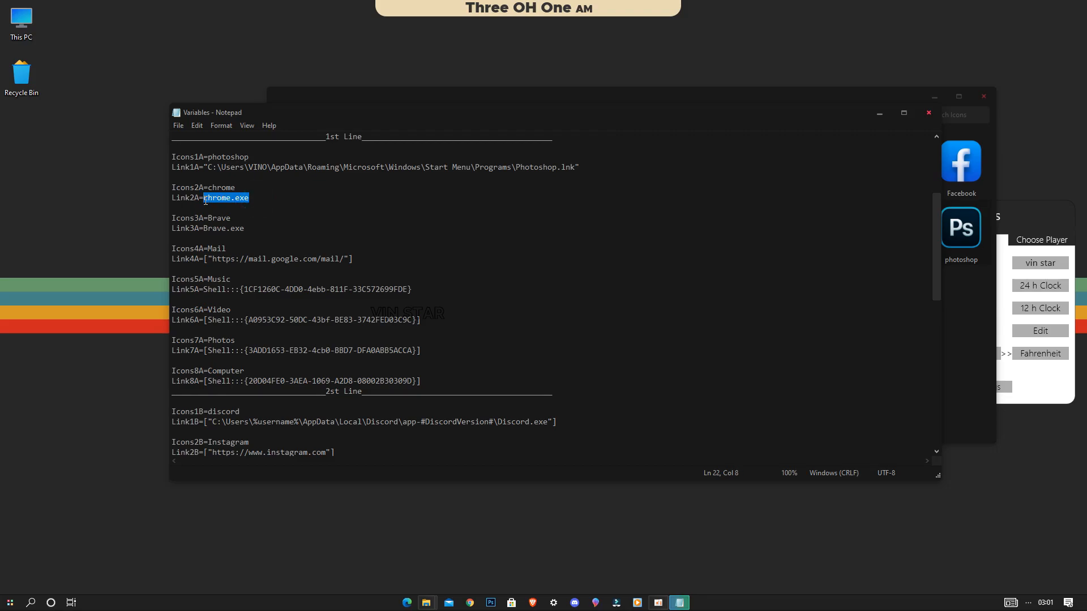
pyautogui.write('https://www.deviantart.com/vinithkumar')
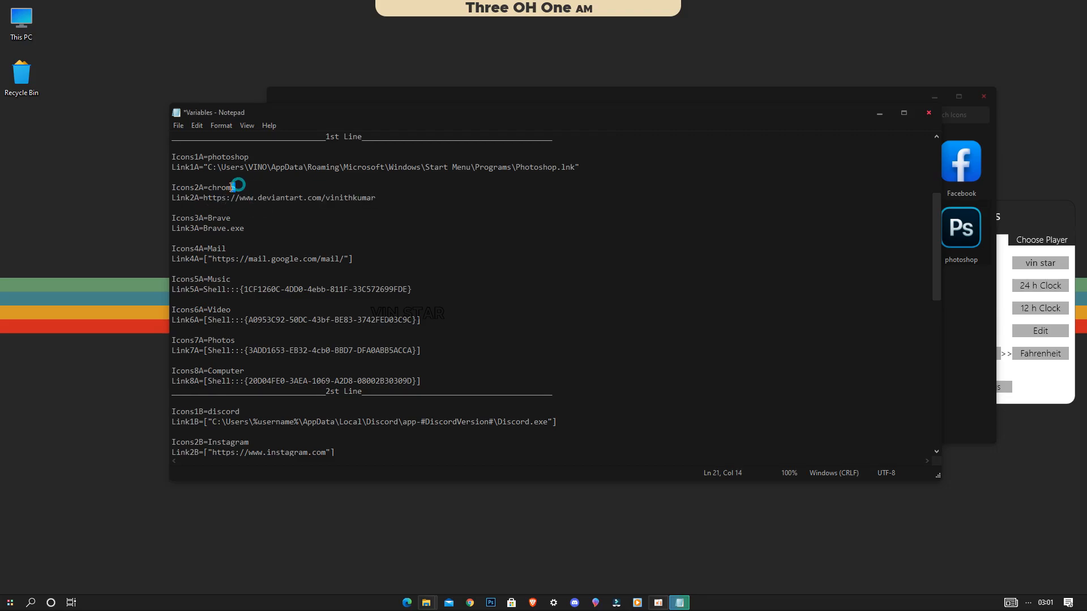
pyautogui.doubleClick(220, 186)
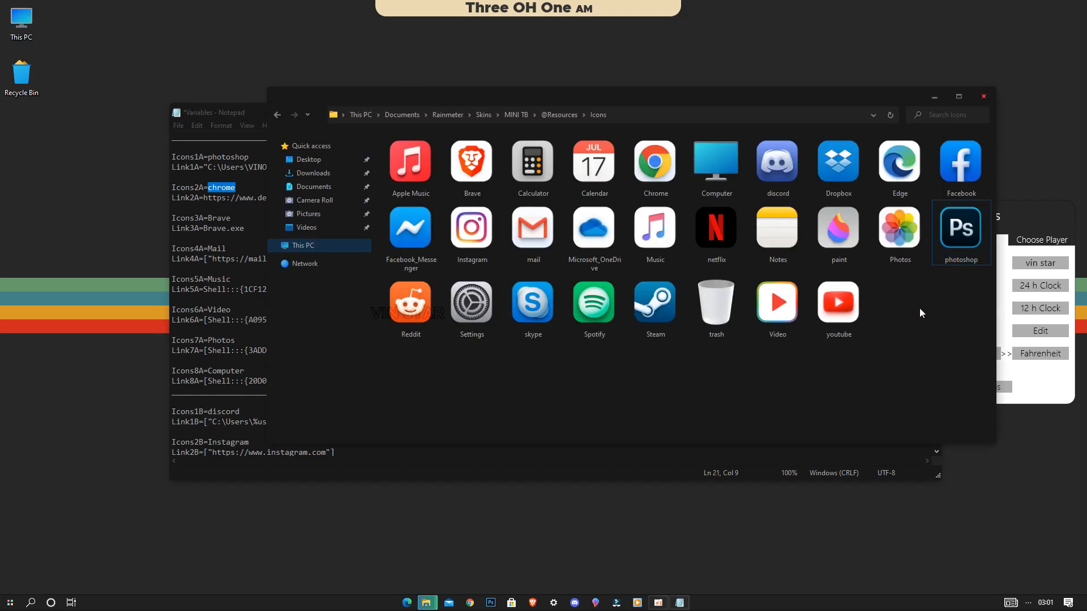
pyautogui.click(312, 172)
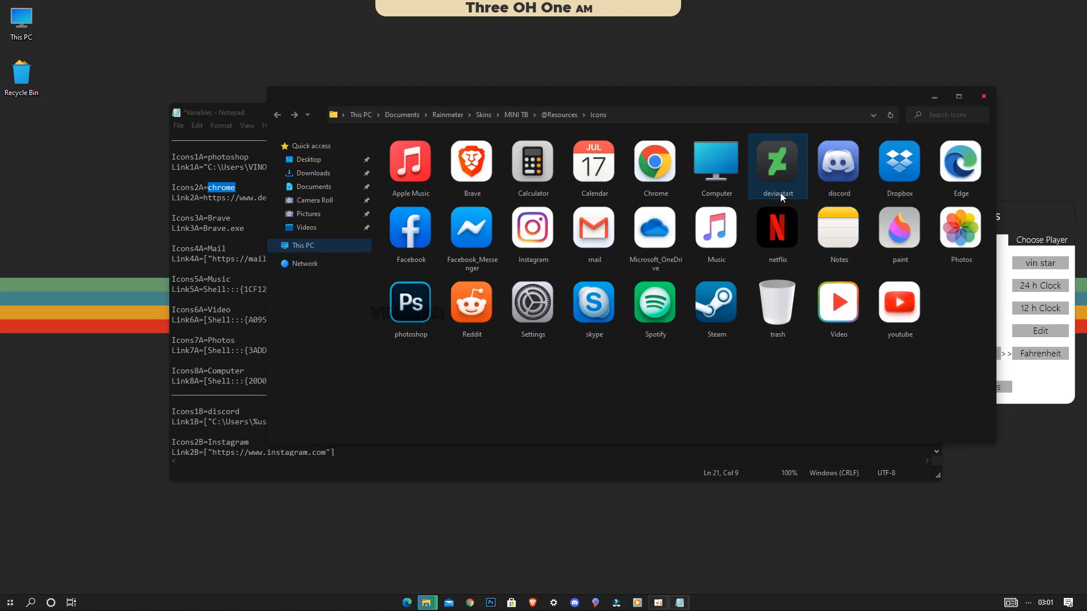
pyautogui.rightClick(777, 194)
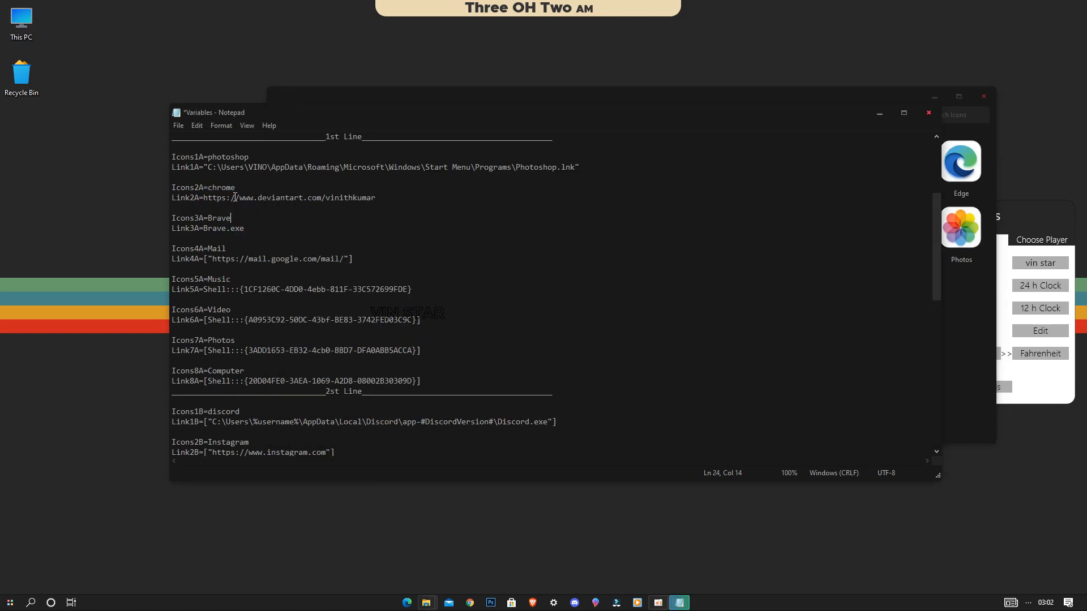
# Name the Icons2A icon deviantart, save the Variables file and refresh the dock skin
pyautogui.doubleClick(221, 186)
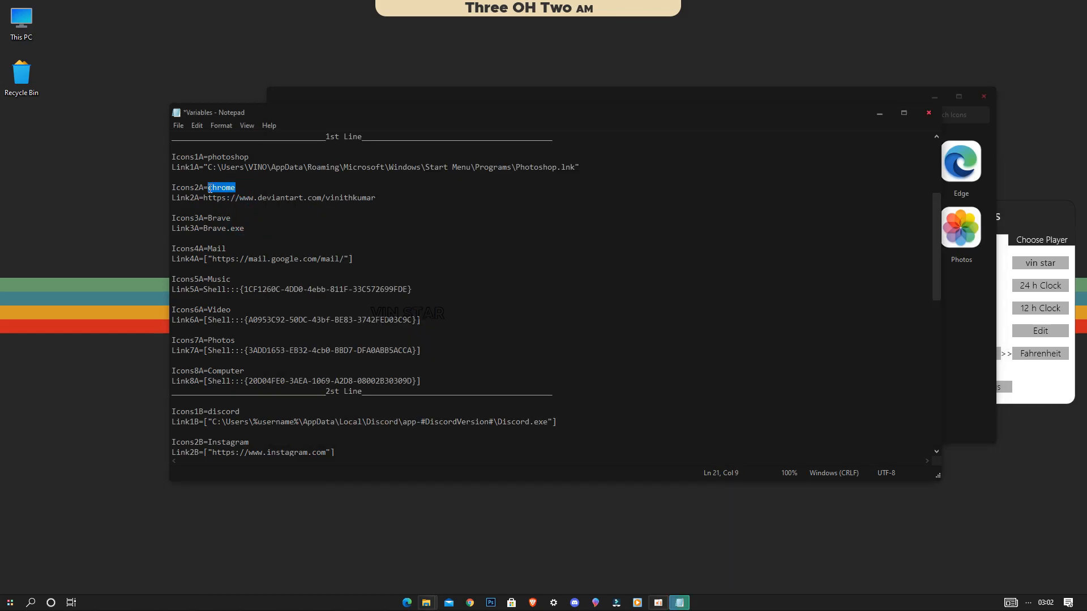
pyautogui.write('deviantart')
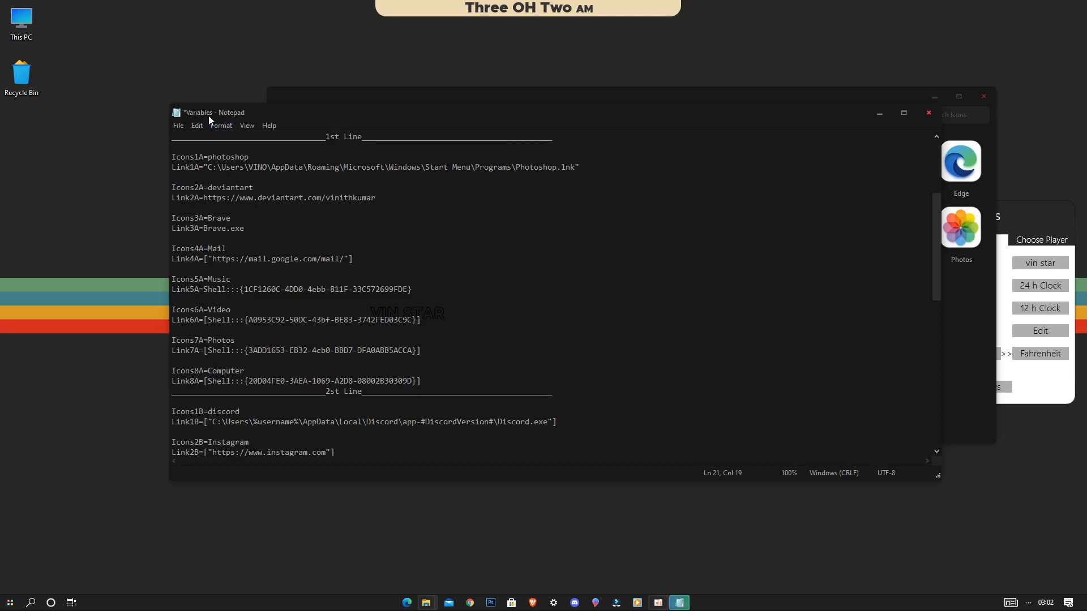
pyautogui.click(177, 125)
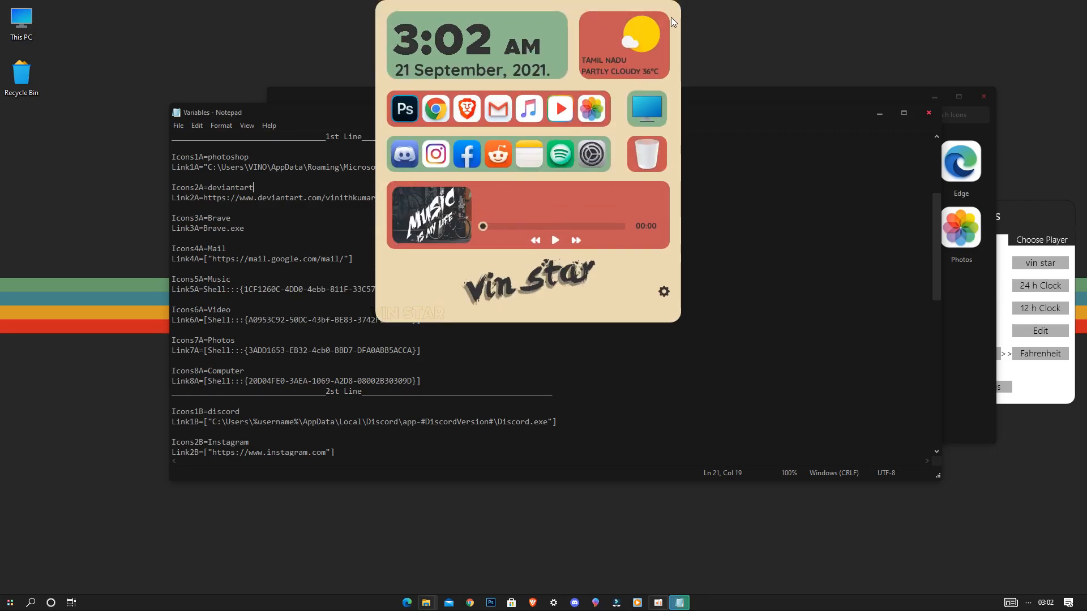
pyautogui.click(709, 112)
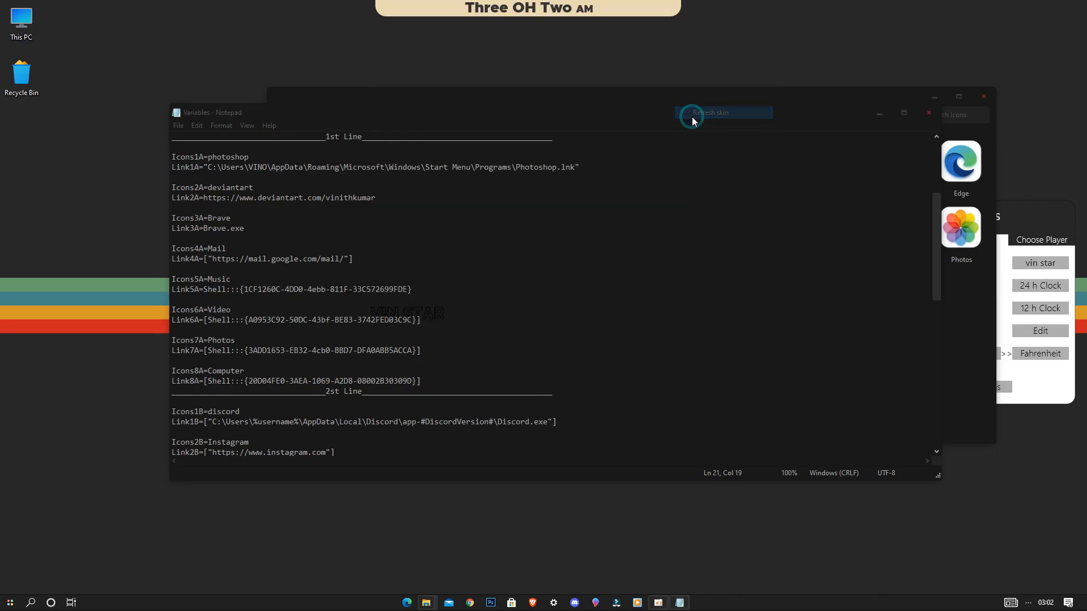
pyautogui.click(706, 112)
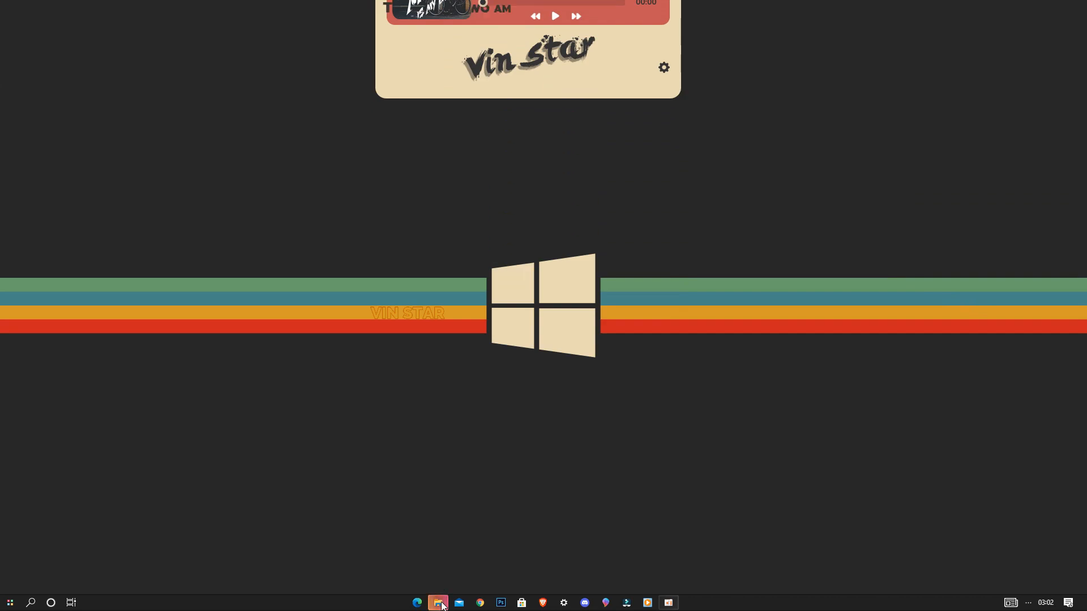
# Play Spending Time on Us from the Music folder and close the folder window
pyautogui.click(437, 602)
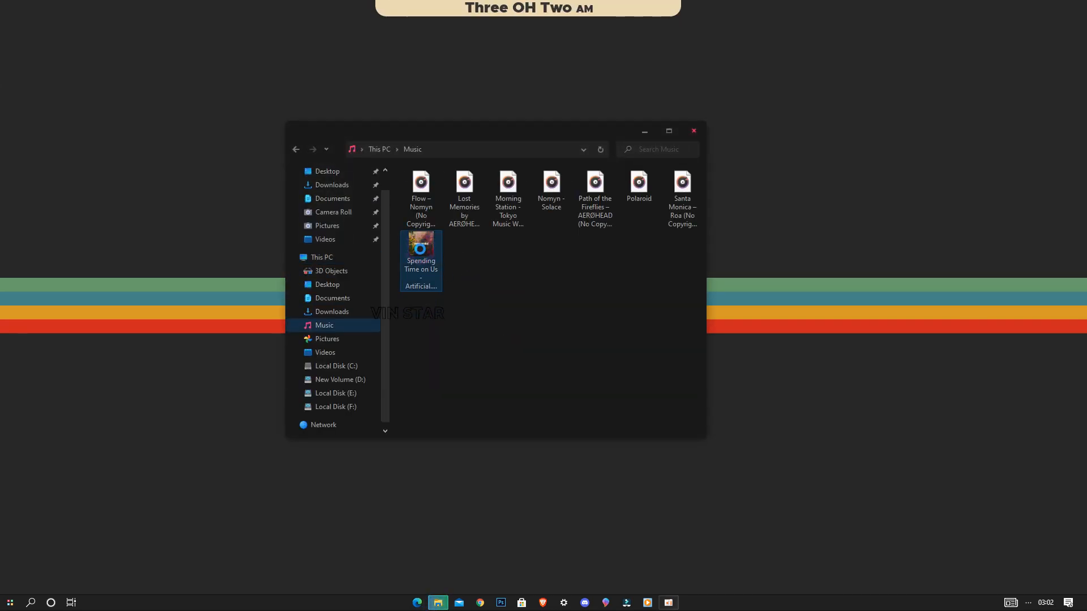
pyautogui.doubleClick(420, 261)
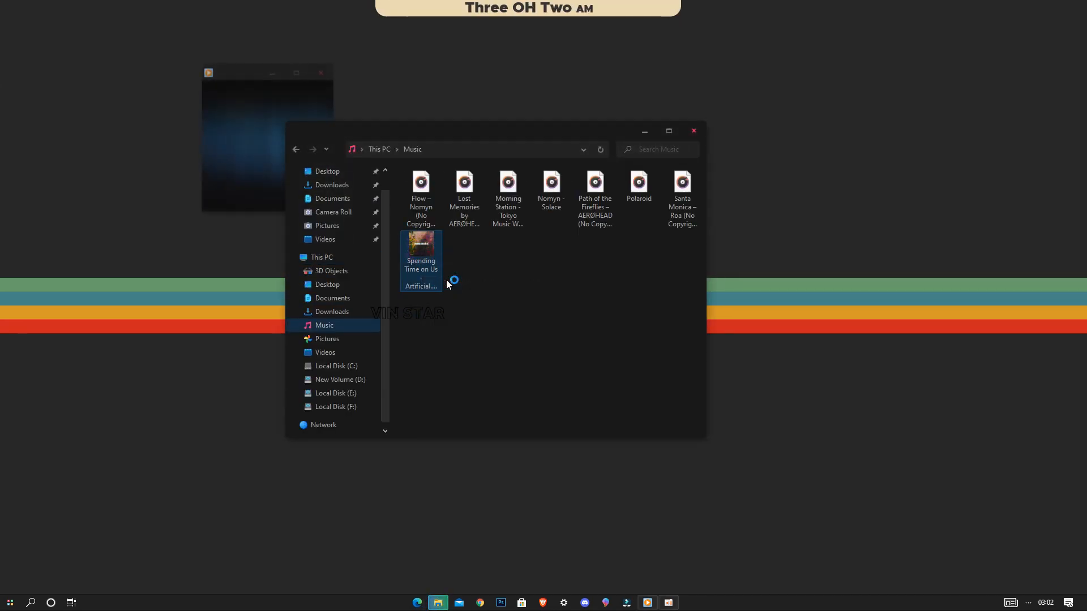
pyautogui.doubleClick(421, 258)
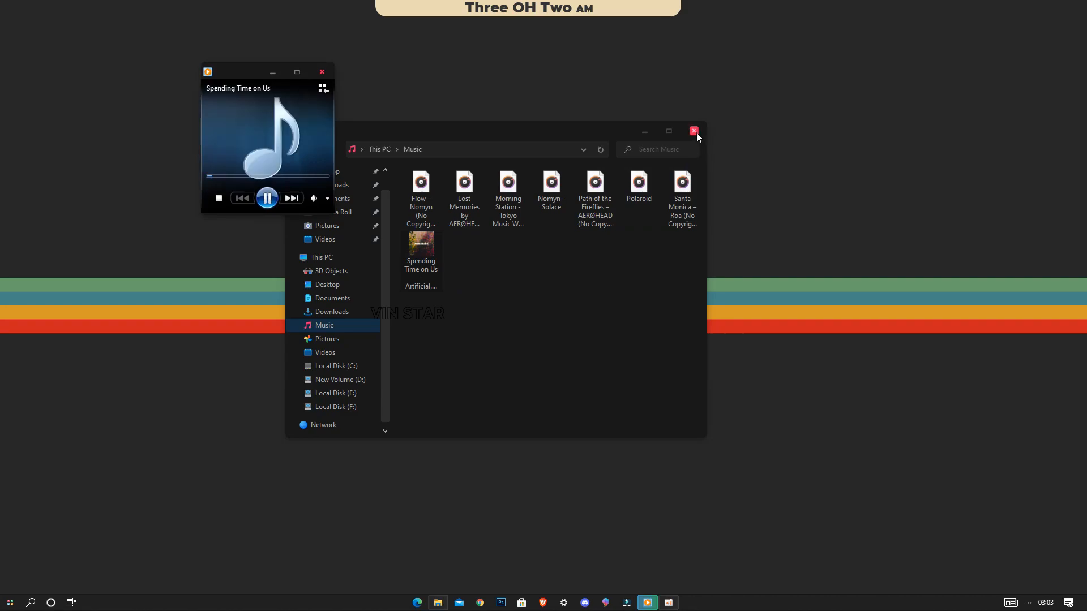
pyautogui.click(693, 131)
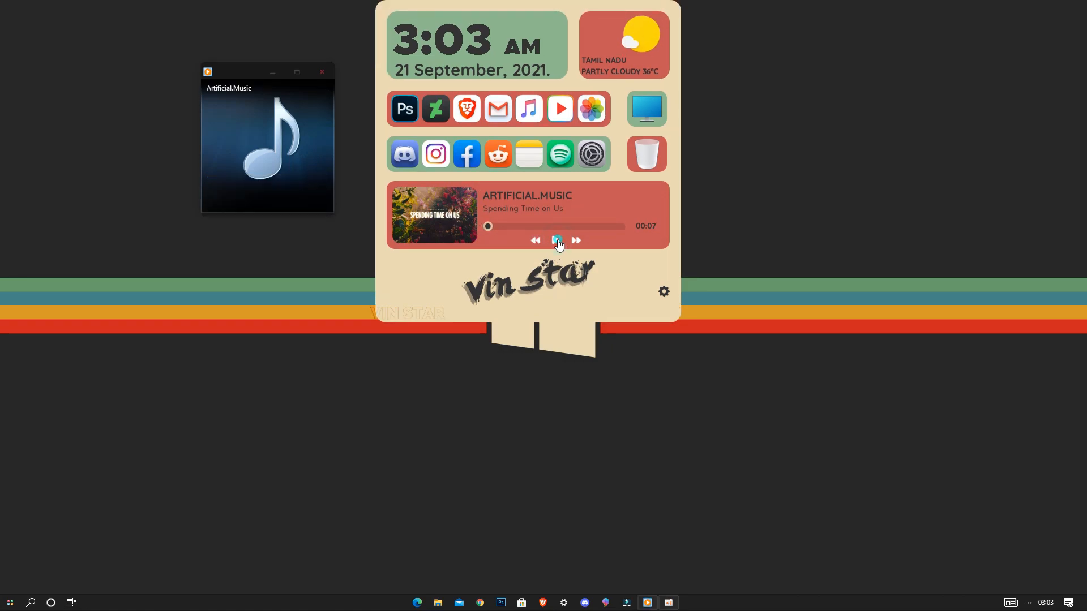
# Resume the track from the dock player, seek to about 1:48, pause, hide the dock and close the player
pyautogui.click(555, 240)
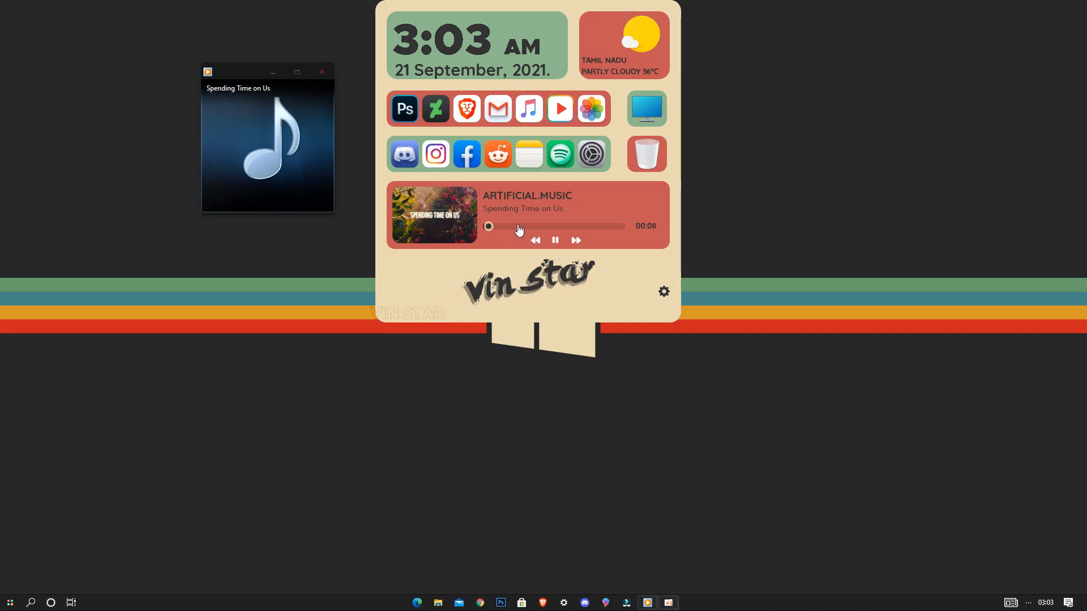
pyautogui.moveTo(489, 227); pyautogui.dragTo(516, 226)
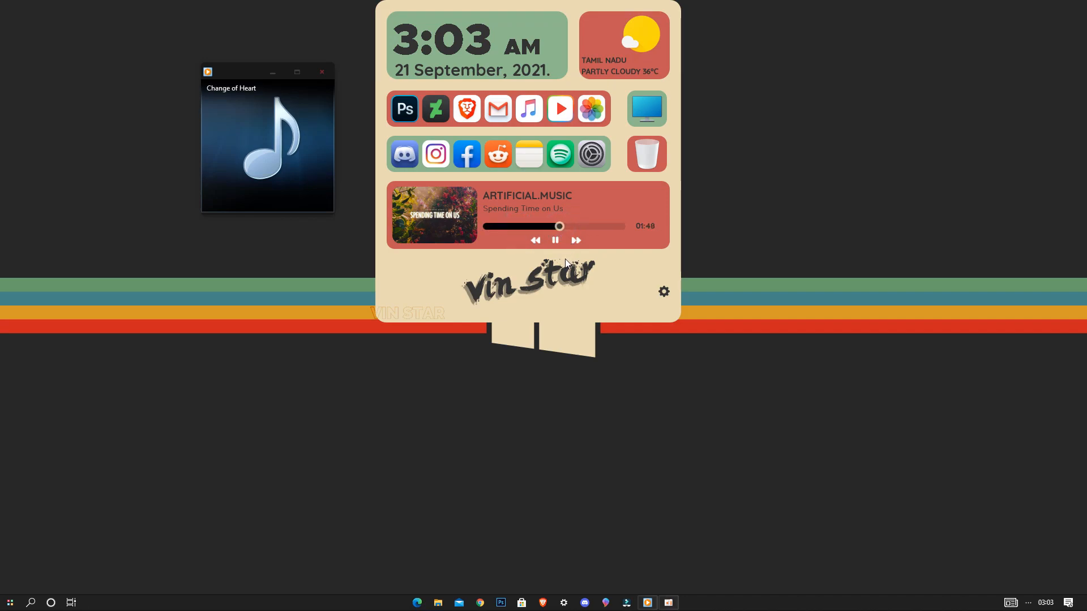
pyautogui.click(554, 240)
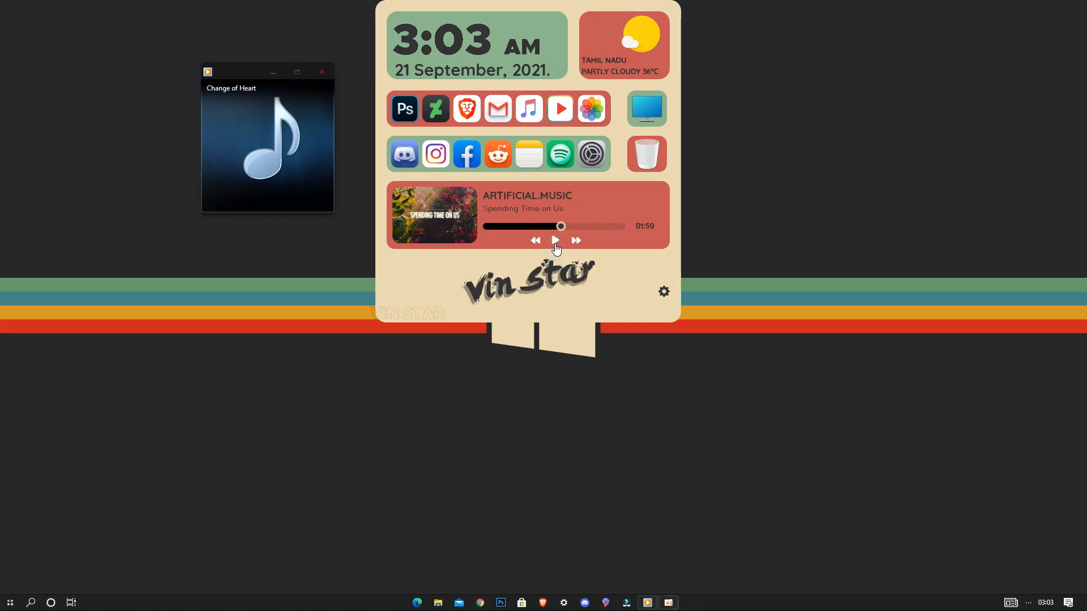
pyautogui.click(555, 240)
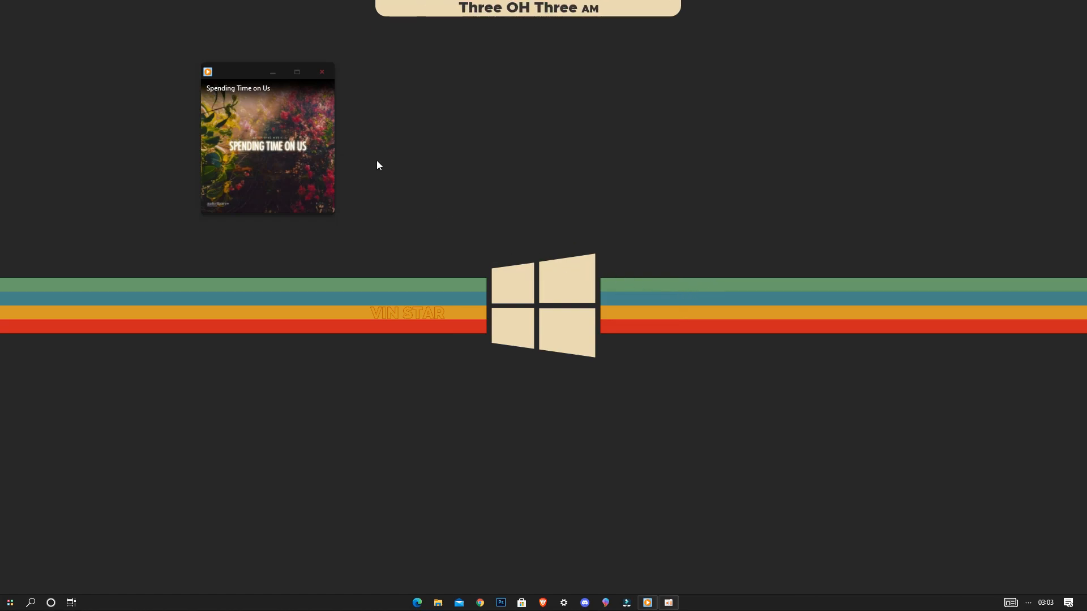
pyautogui.click(322, 73)
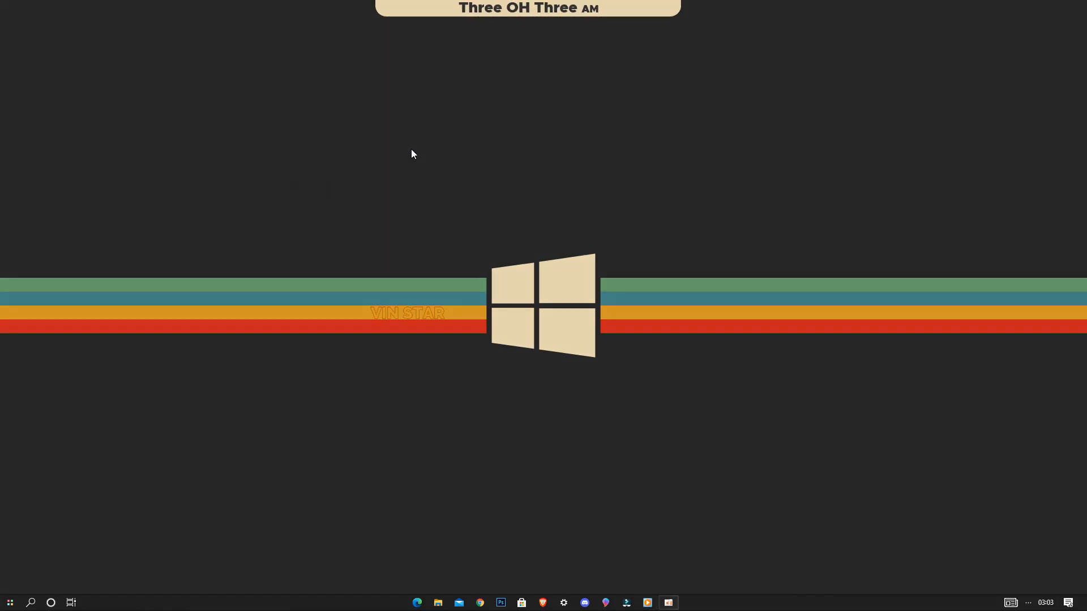